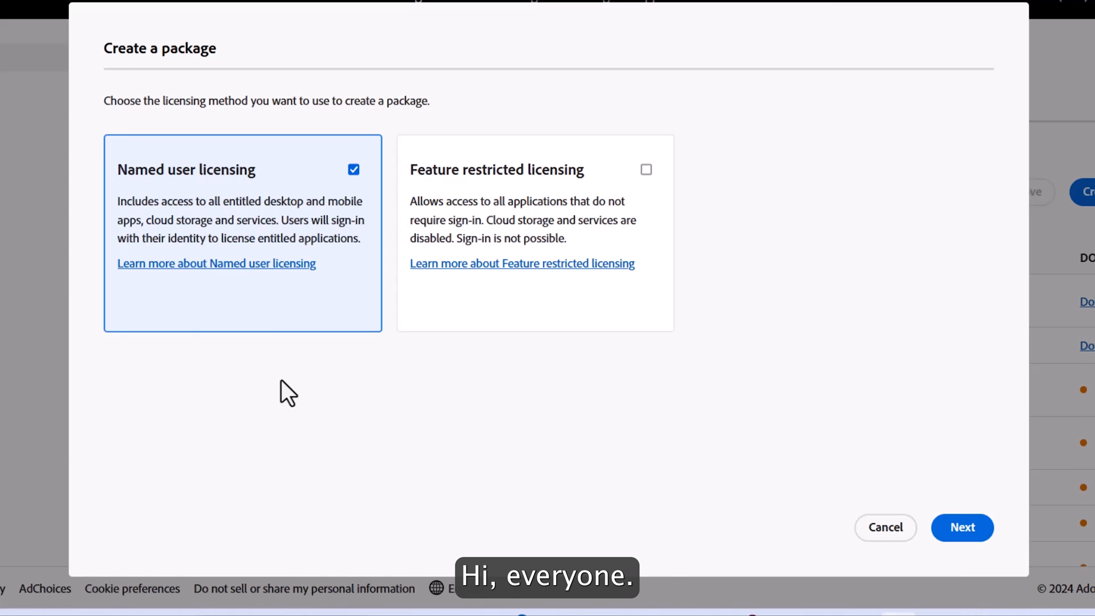
mouse_move(702, 415)
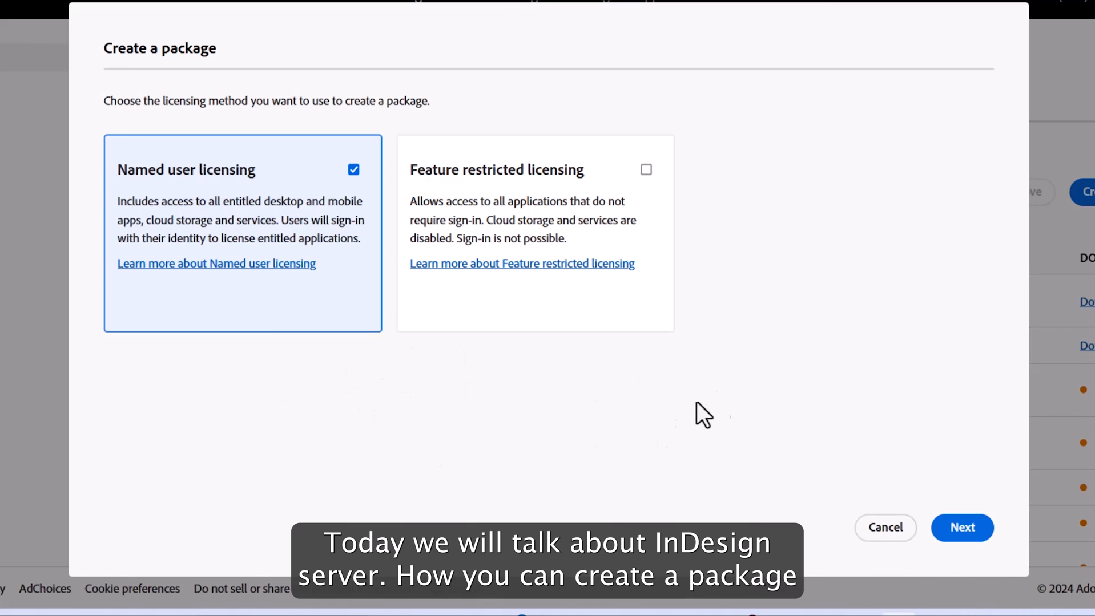
mouse_move(580, 428)
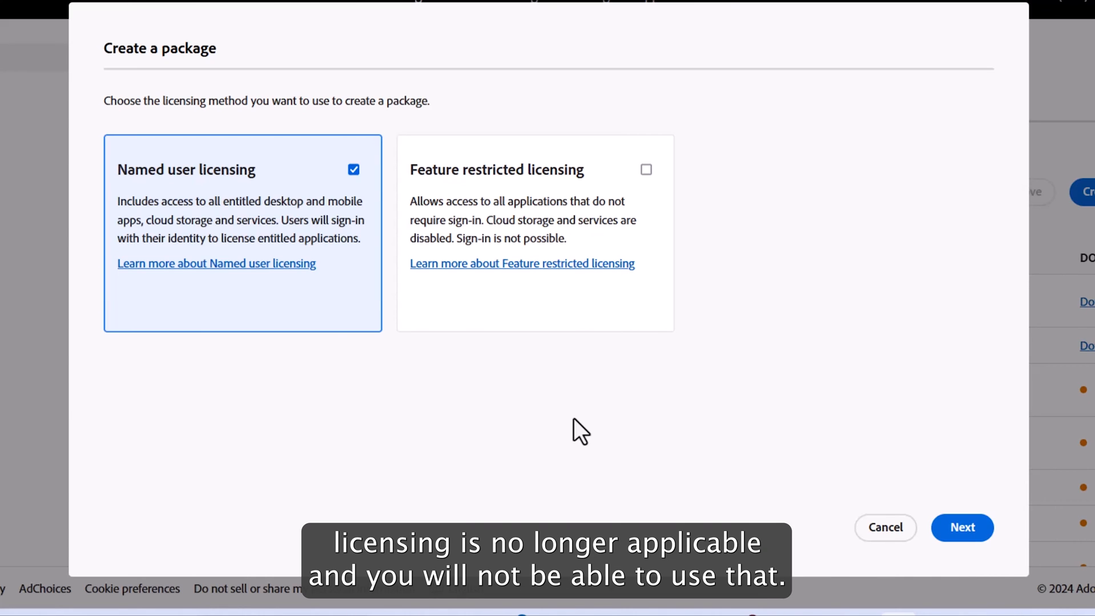
mouse_move(442, 455)
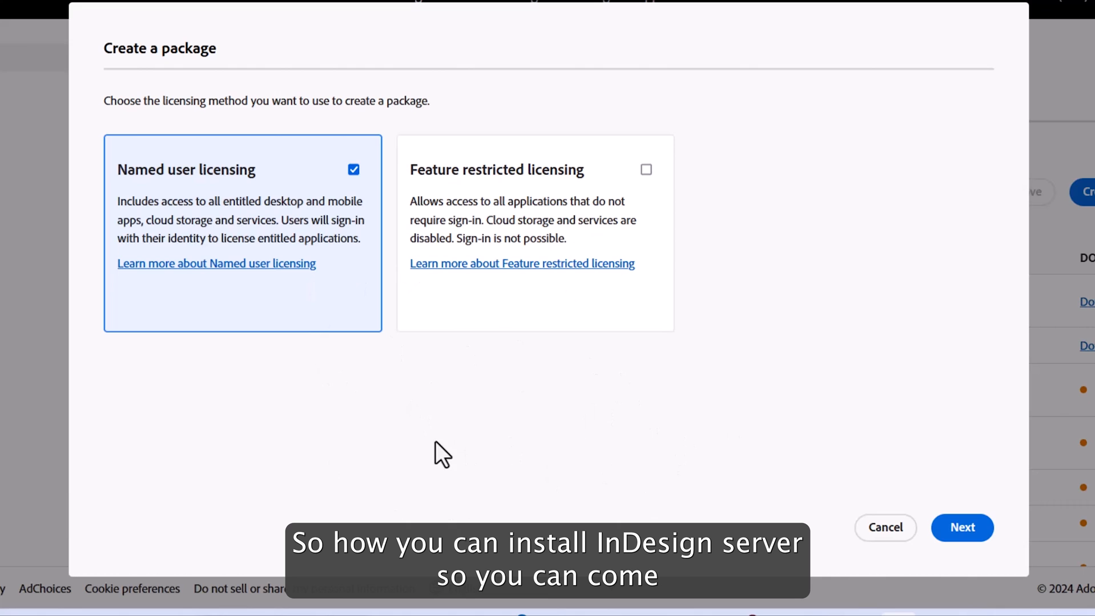
mouse_move(332, 93)
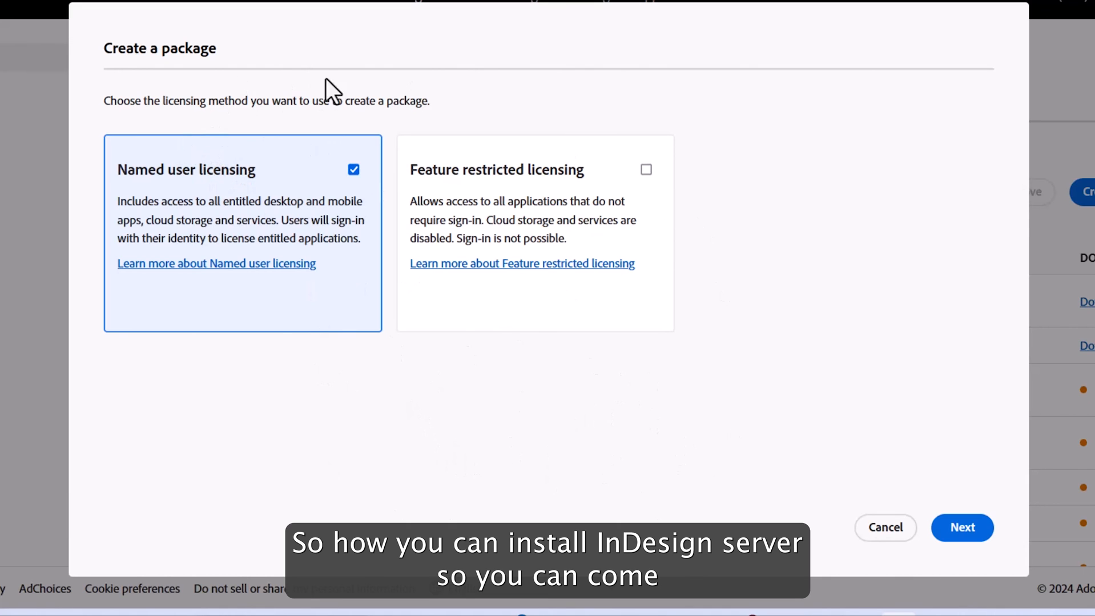
mouse_move(175, 32)
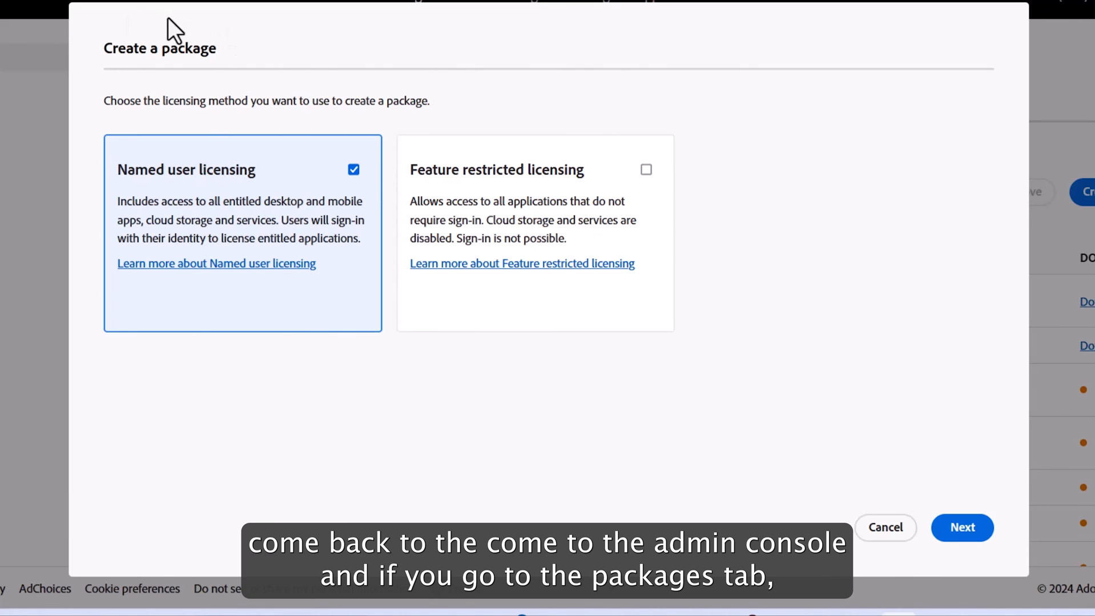
mouse_move(425, 9)
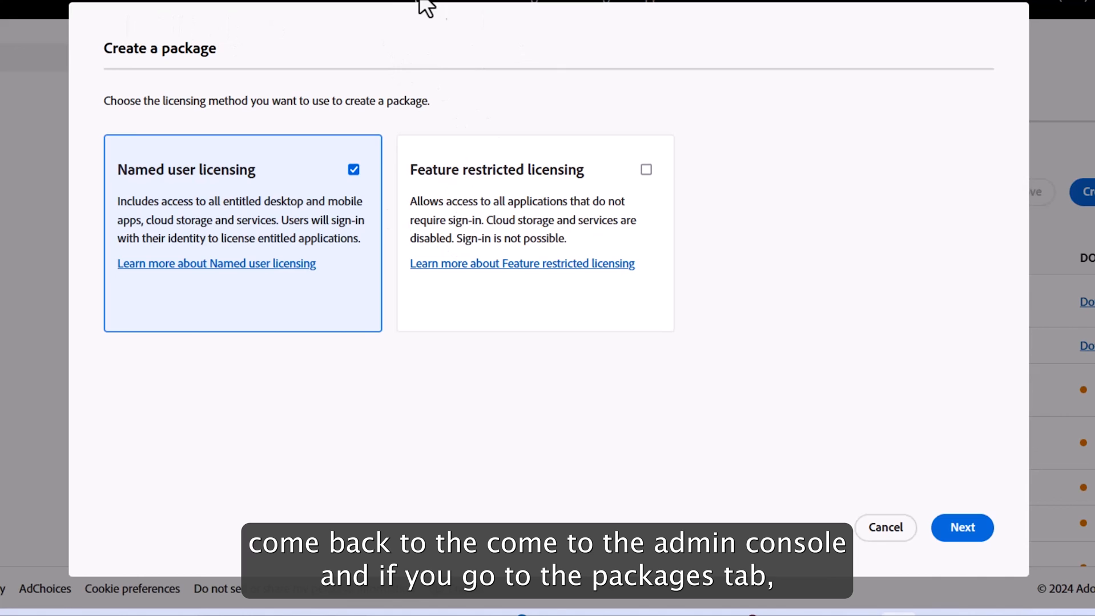
mouse_move(475, 189)
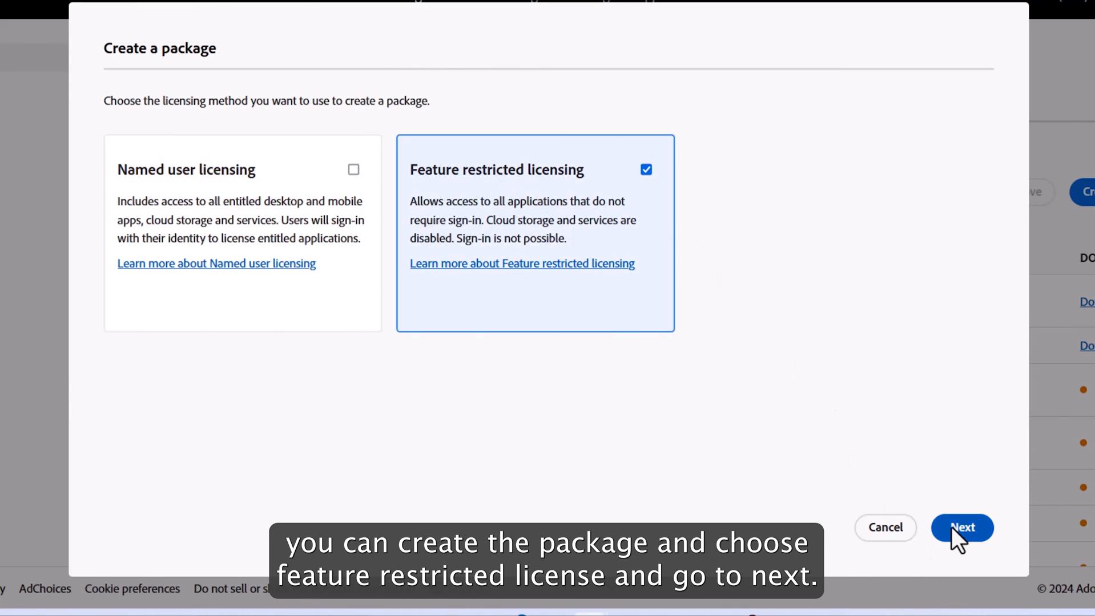
Continue with feature restricted licensing to reach the activation step.
click(961, 527)
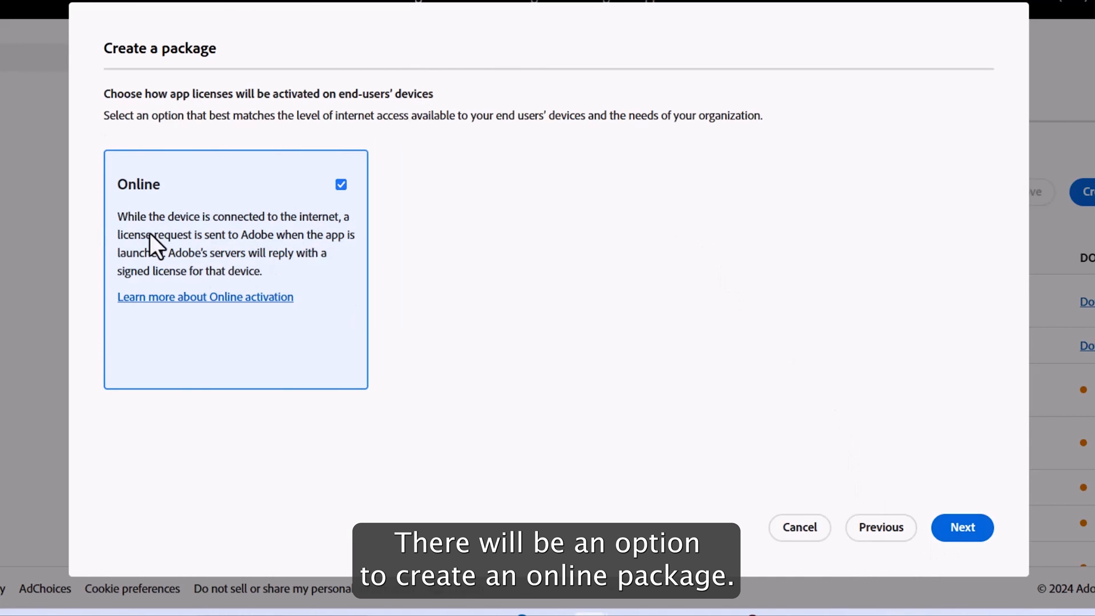
mouse_move(321, 247)
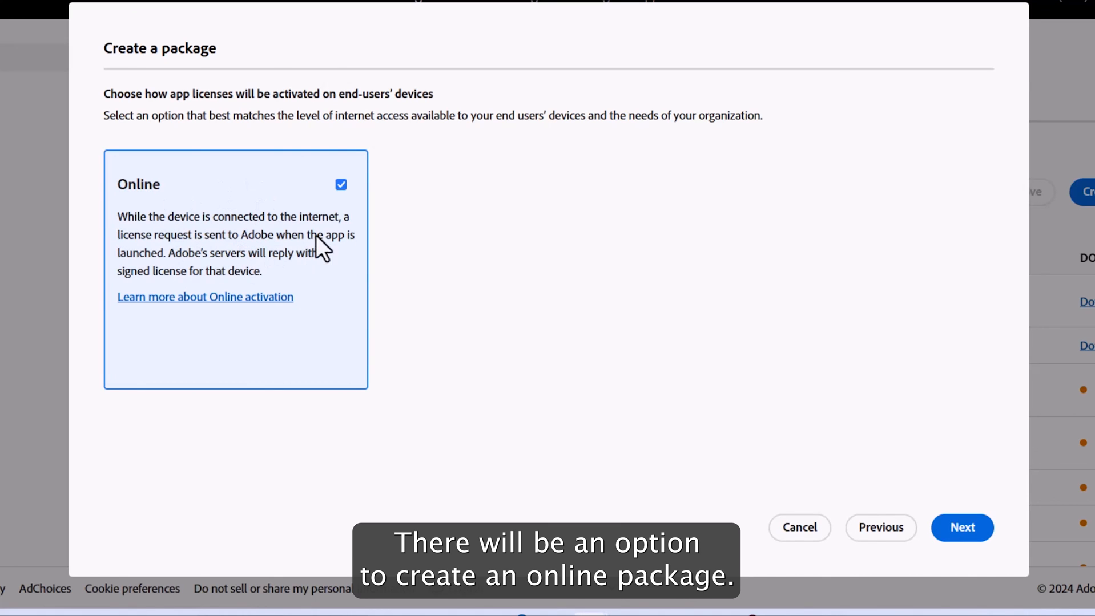
mouse_move(143, 180)
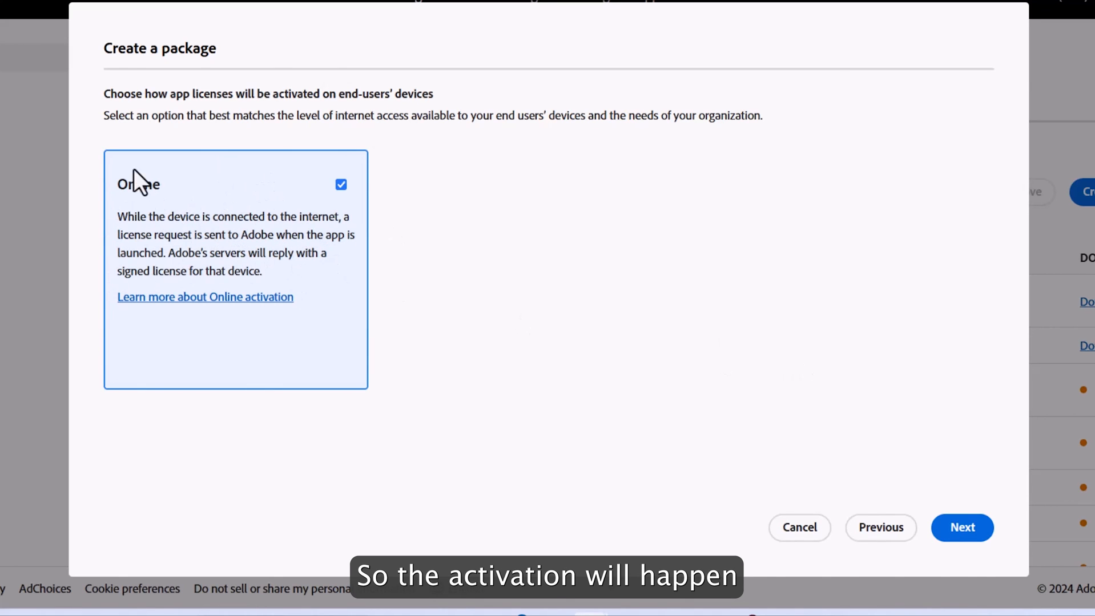
mouse_move(172, 182)
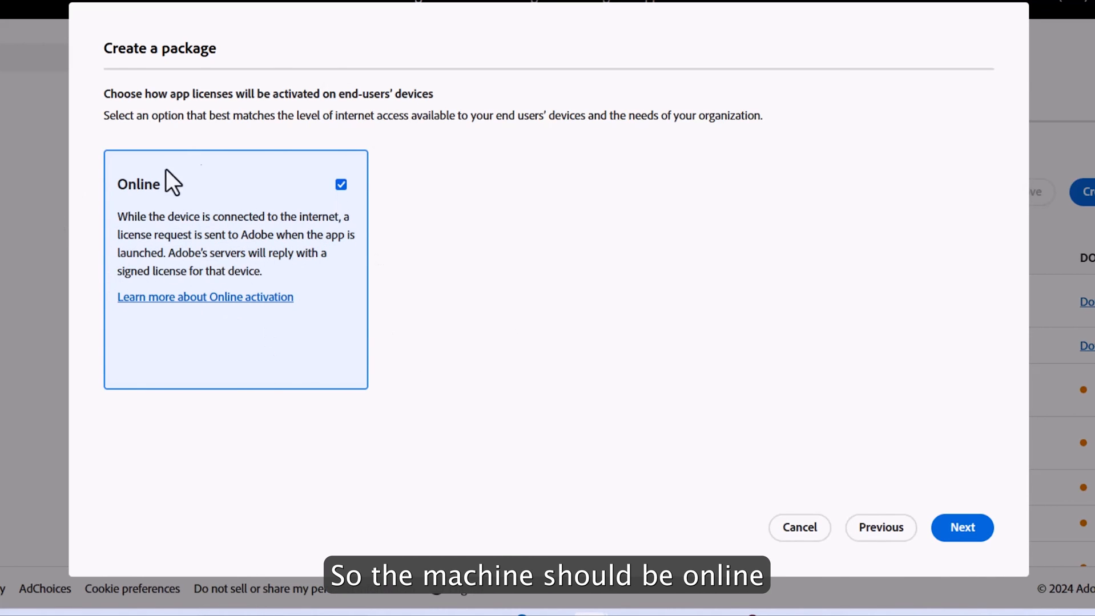
mouse_move(83, 273)
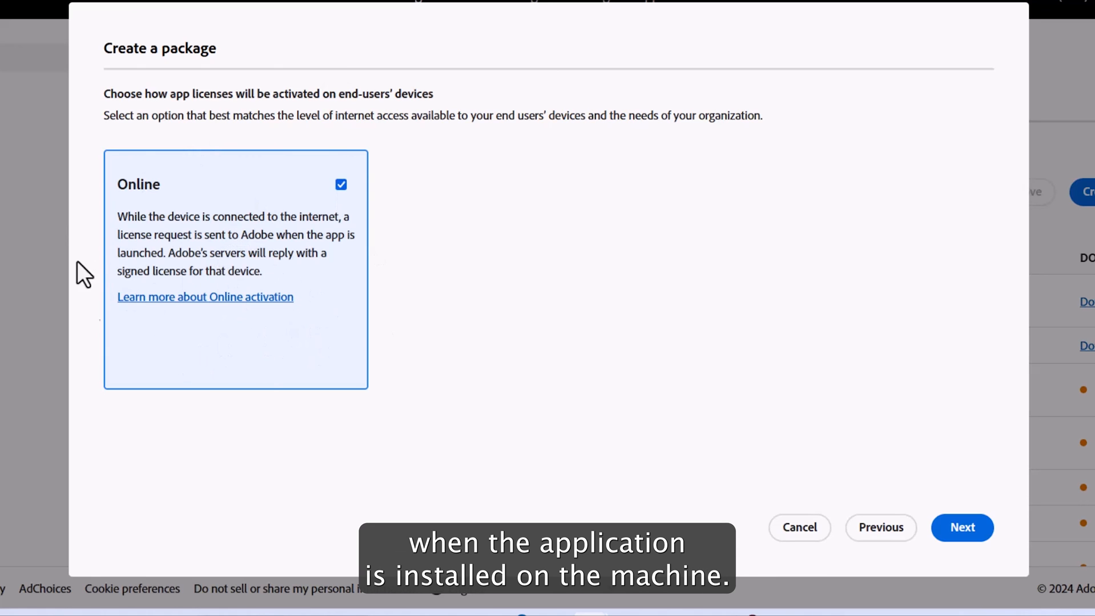
mouse_move(911, 500)
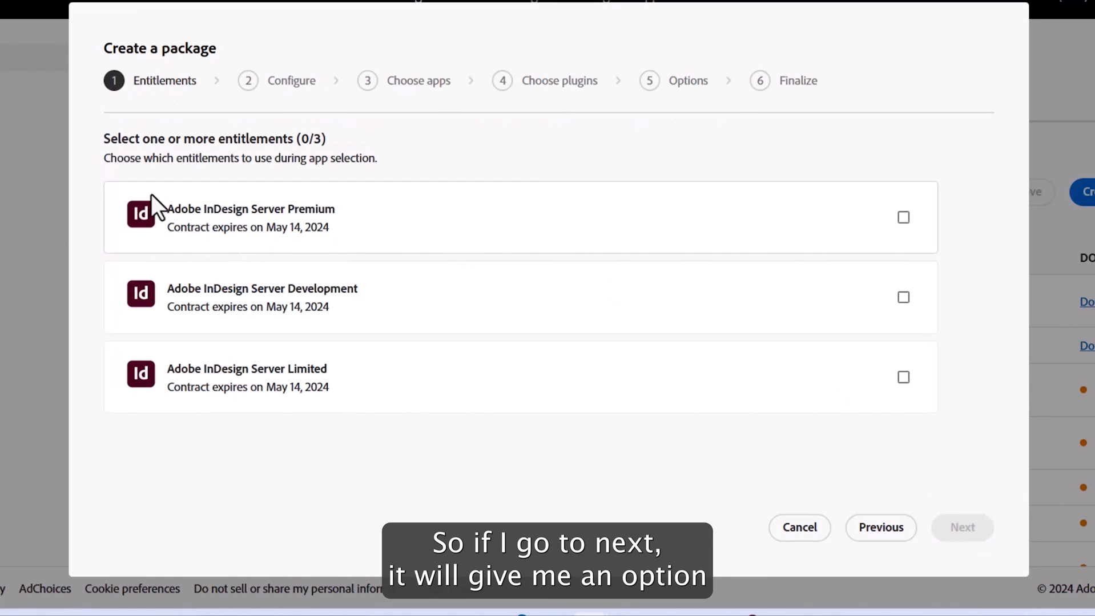
mouse_move(320, 324)
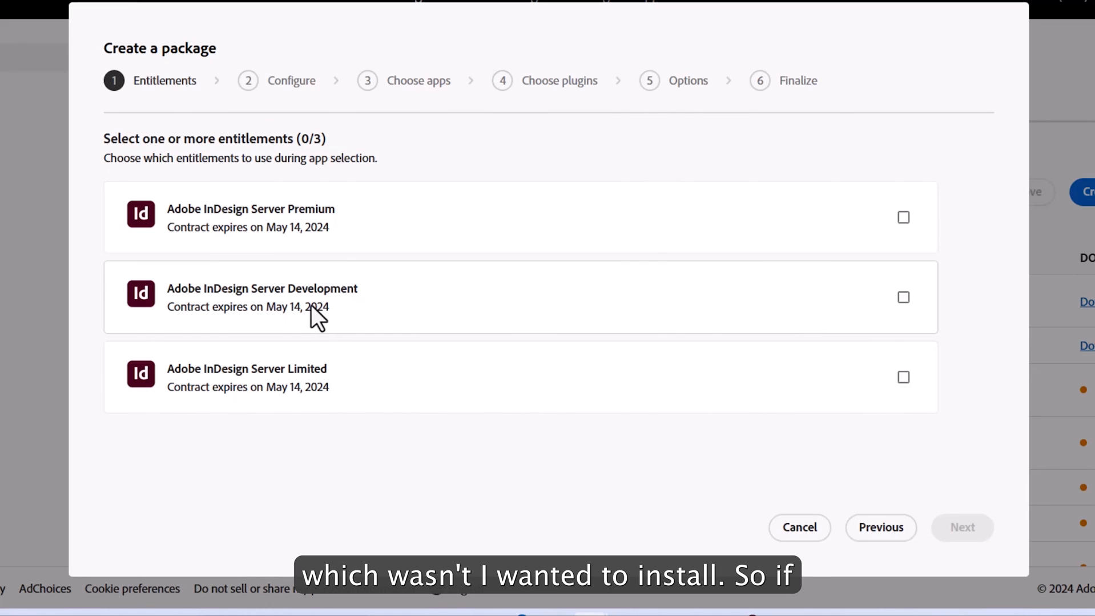
mouse_move(382, 299)
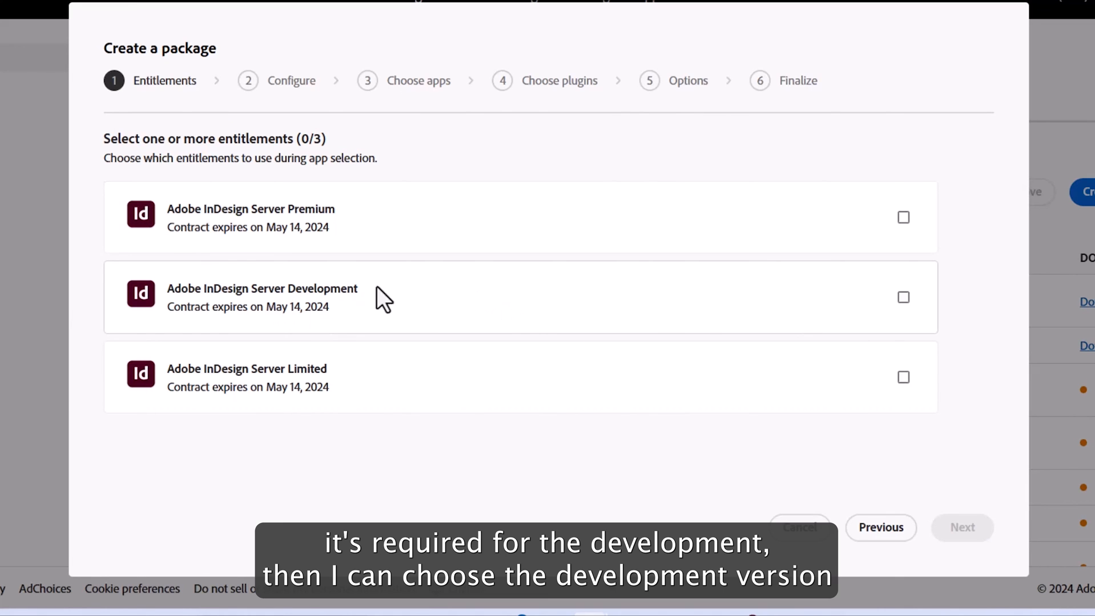
mouse_move(604, 303)
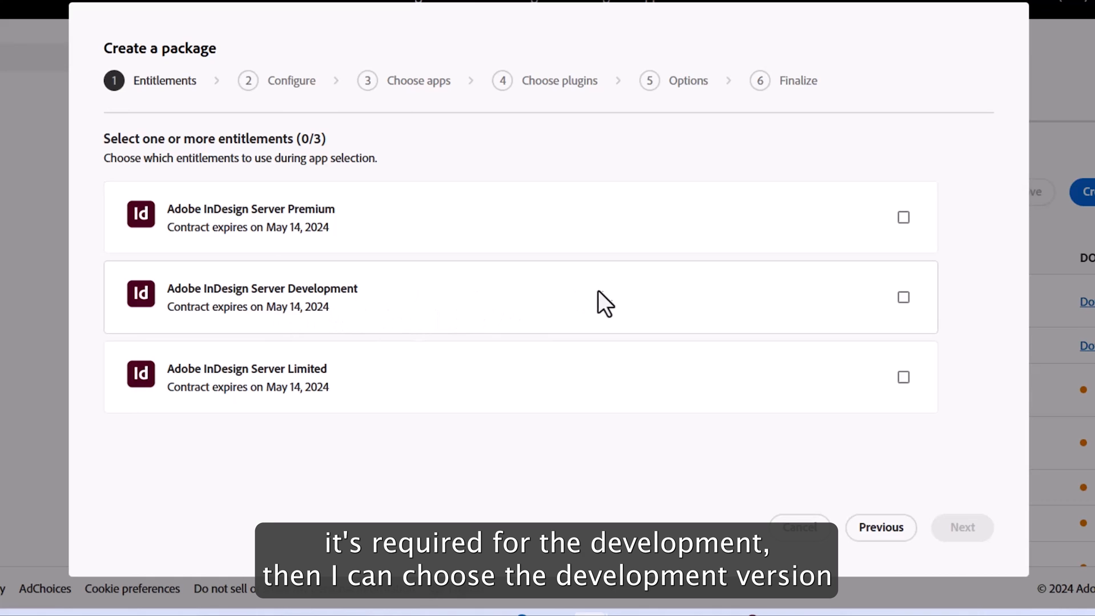
mouse_move(466, 386)
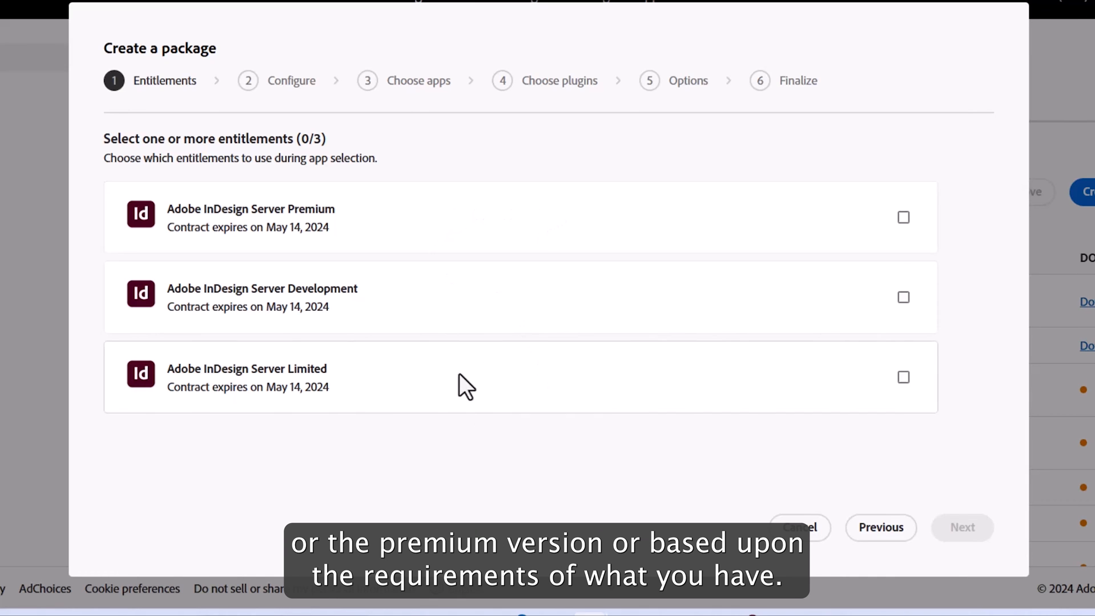
mouse_move(679, 347)
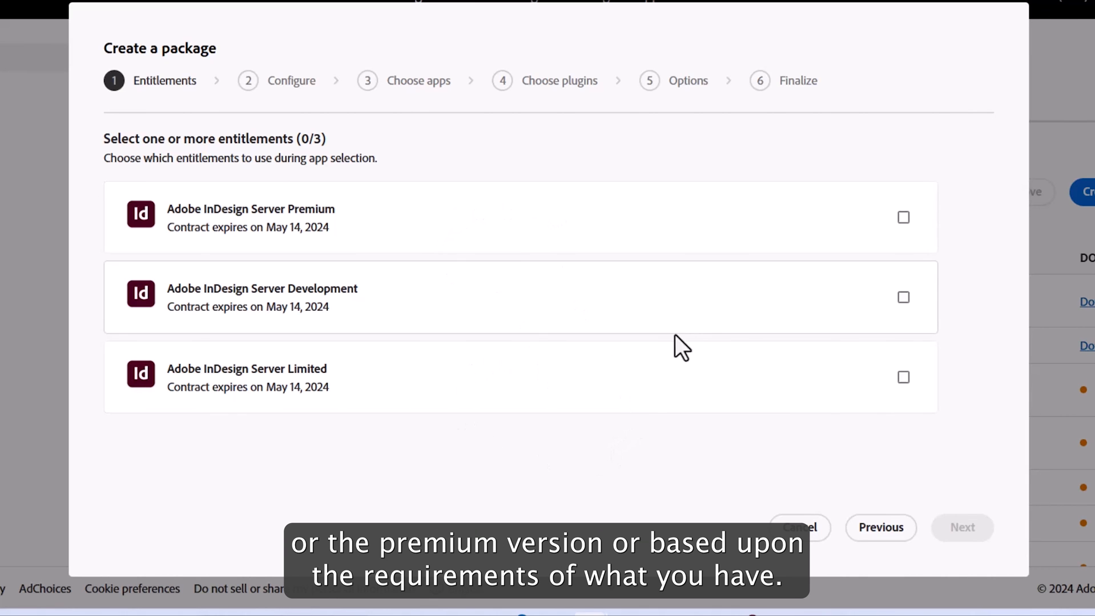
Select the Adobe InDesign Server Limited entitlement and proceed to the Configure step.
click(903, 378)
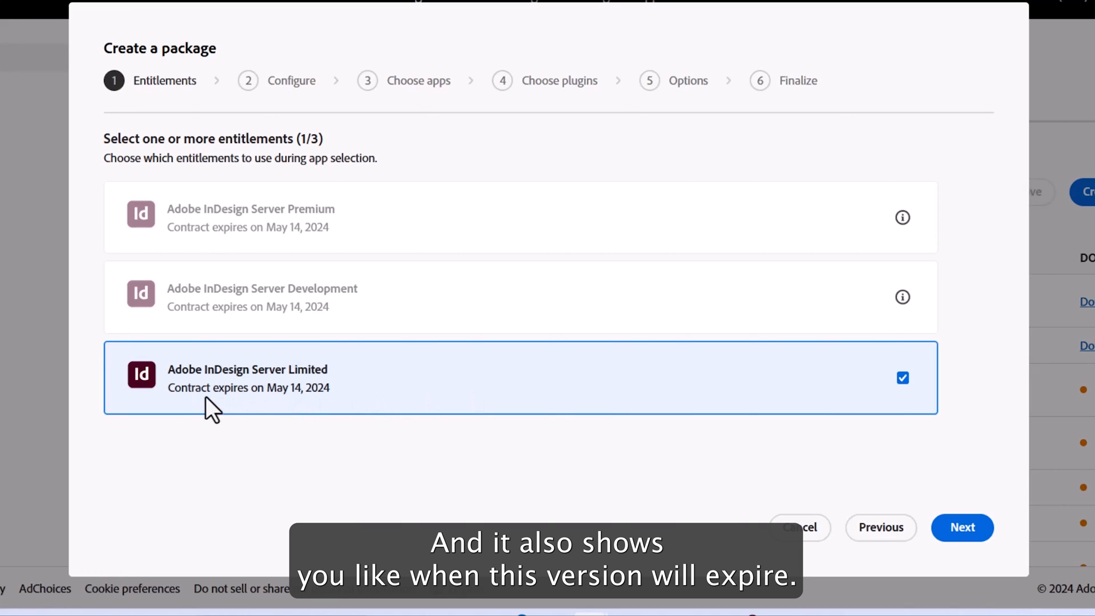
mouse_move(287, 412)
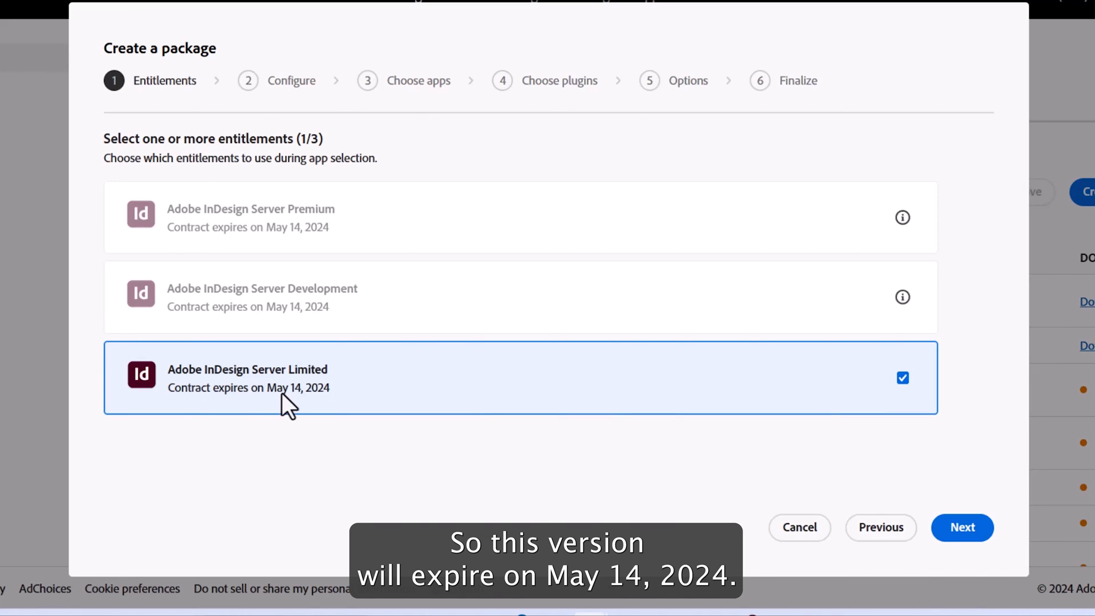
mouse_move(961, 527)
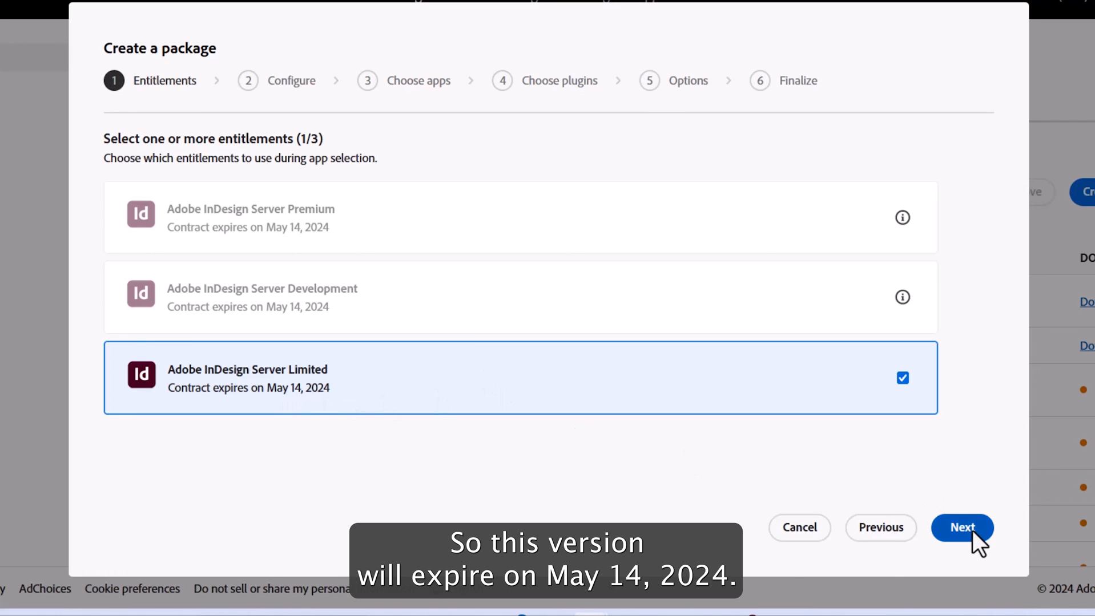
click(961, 527)
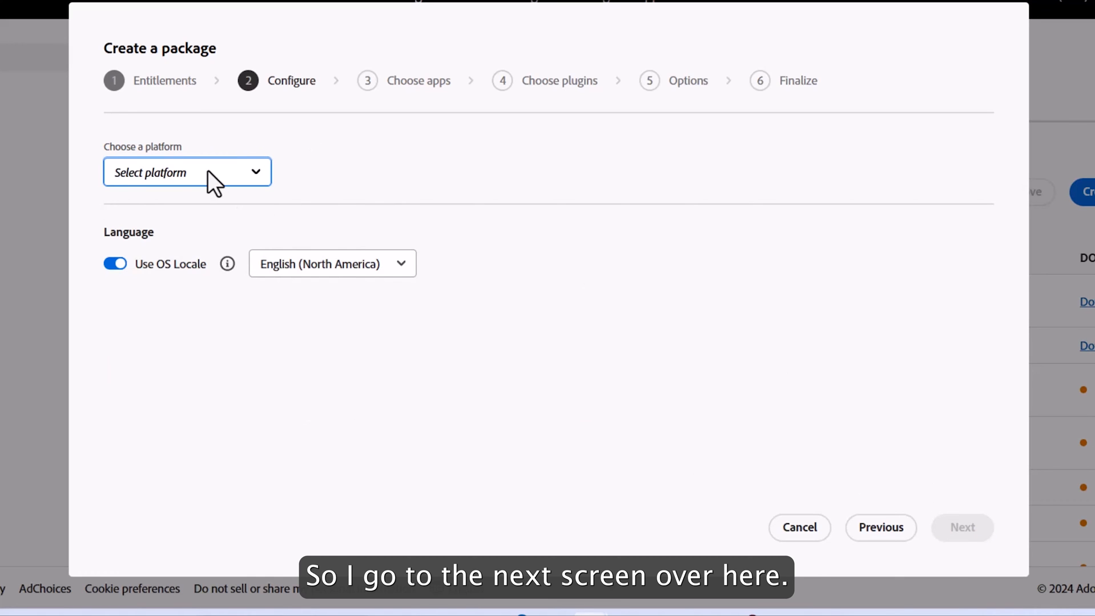
Choose Windows (64-bit) as the platform and continue to choosing apps.
click(188, 172)
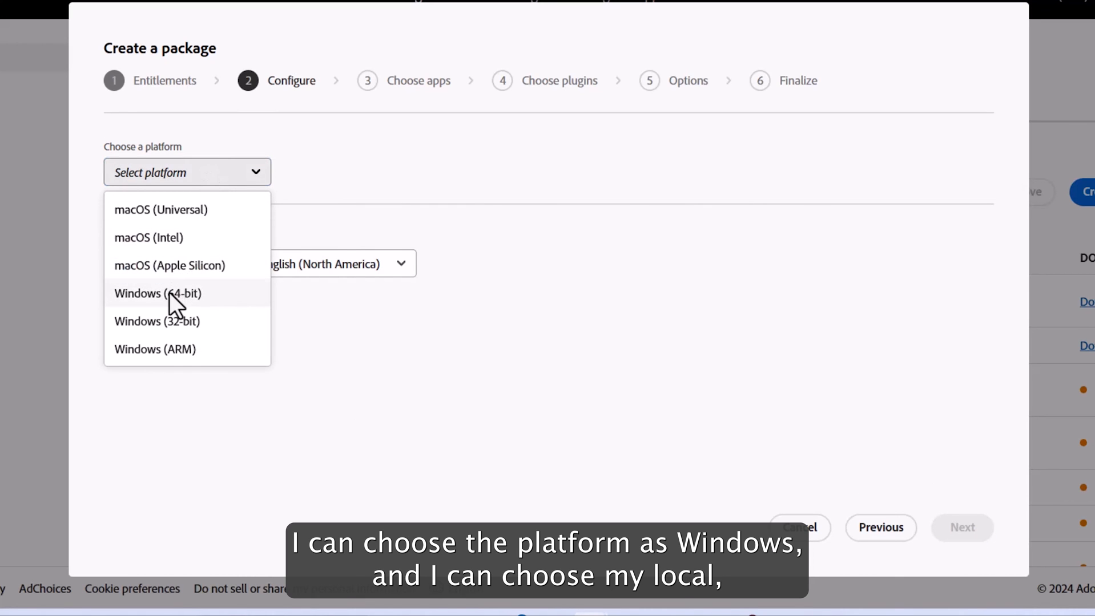
click(157, 294)
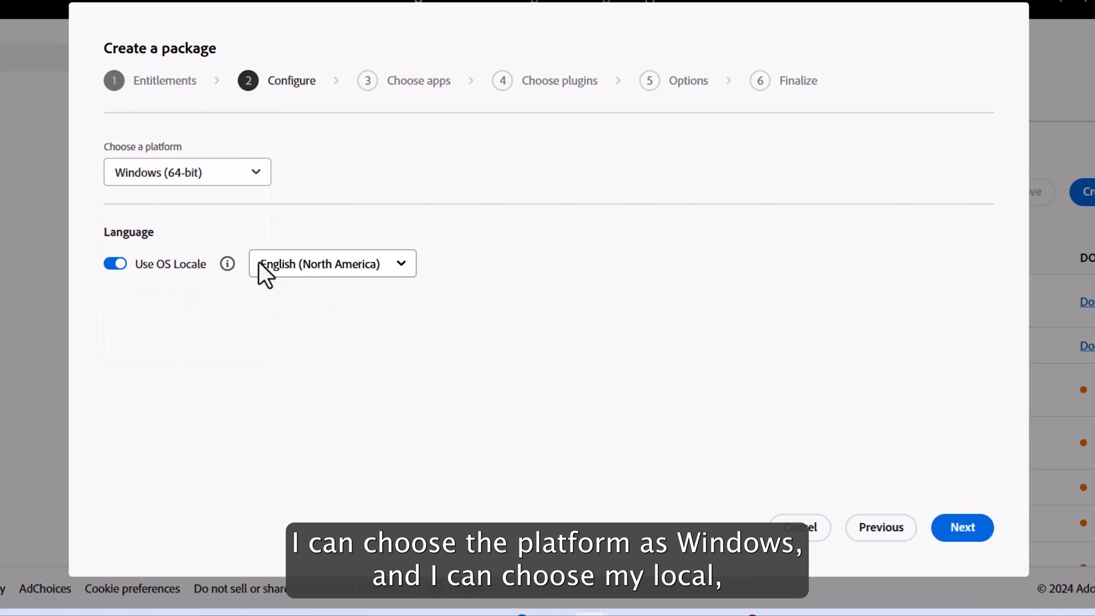
click(961, 527)
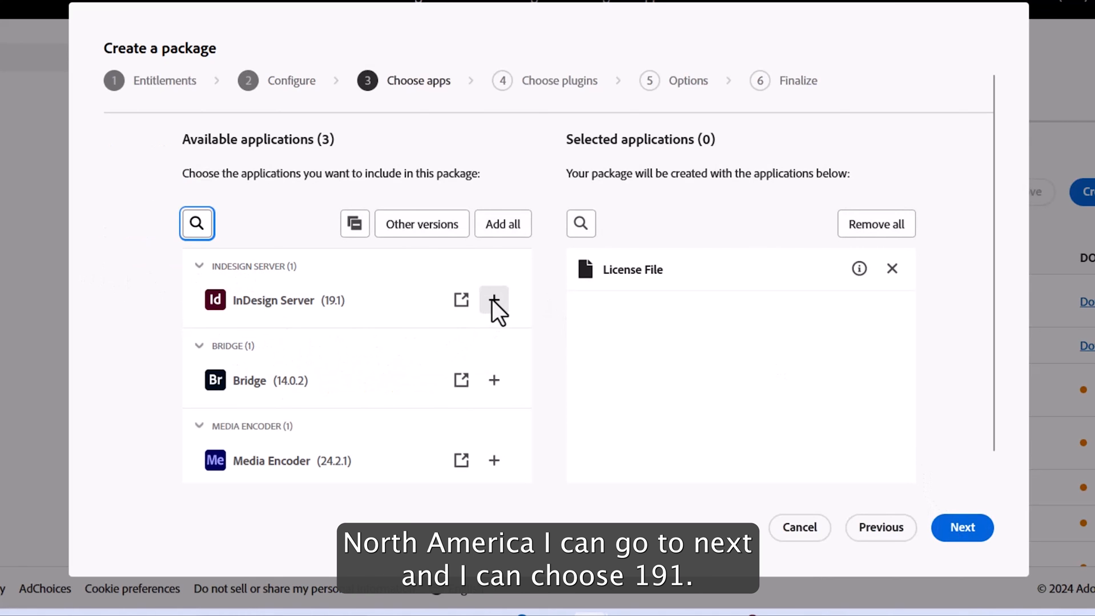
Add InDesign Server (19.1) to the selected applications.
click(493, 301)
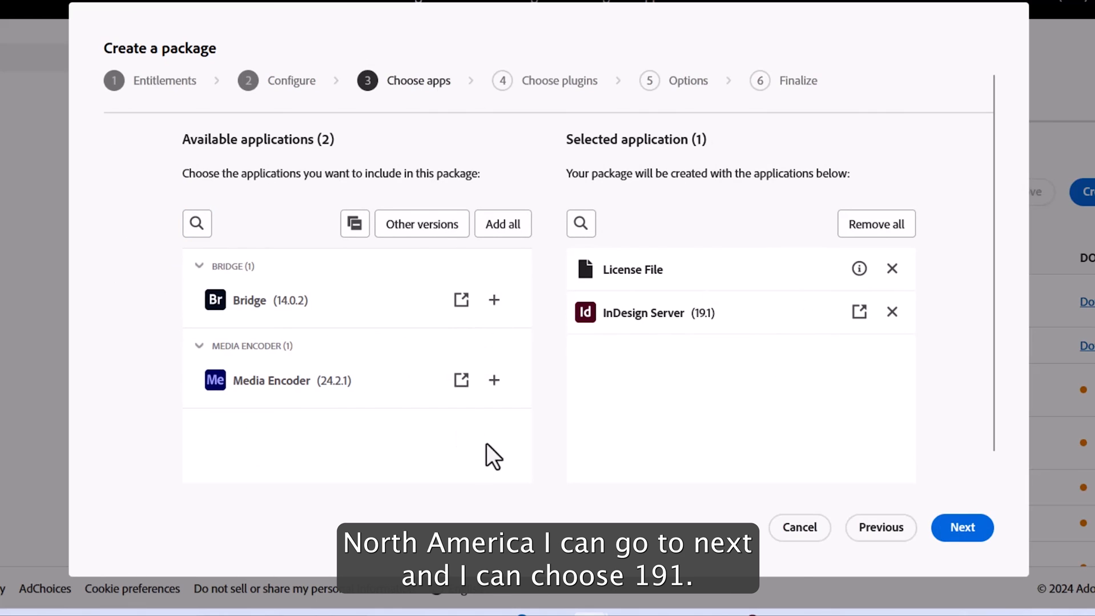
mouse_move(340, 416)
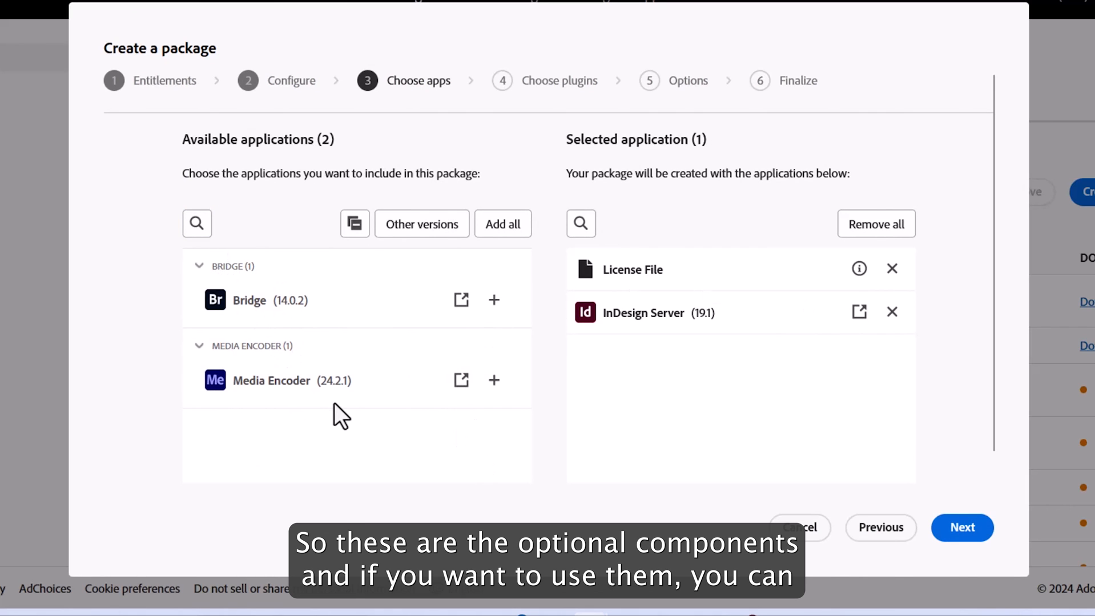
mouse_move(360, 380)
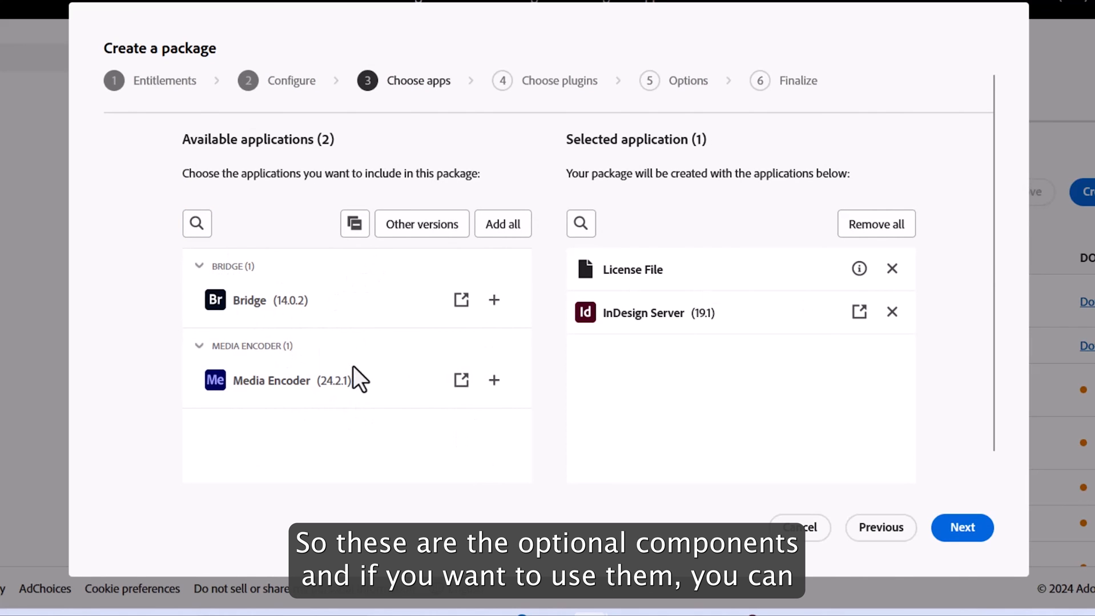
mouse_move(455, 372)
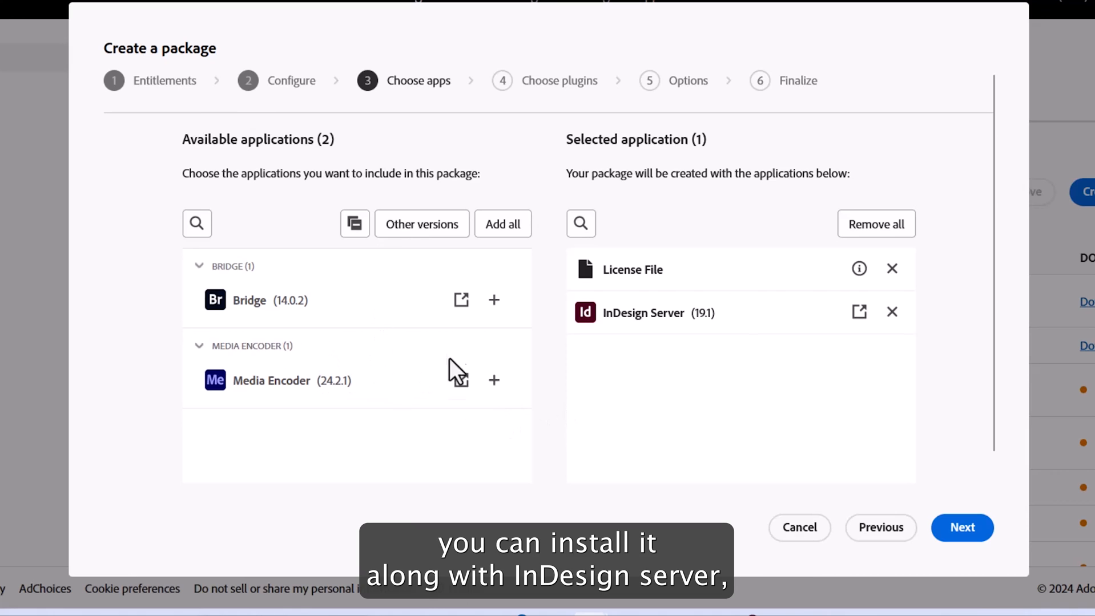
mouse_move(621, 426)
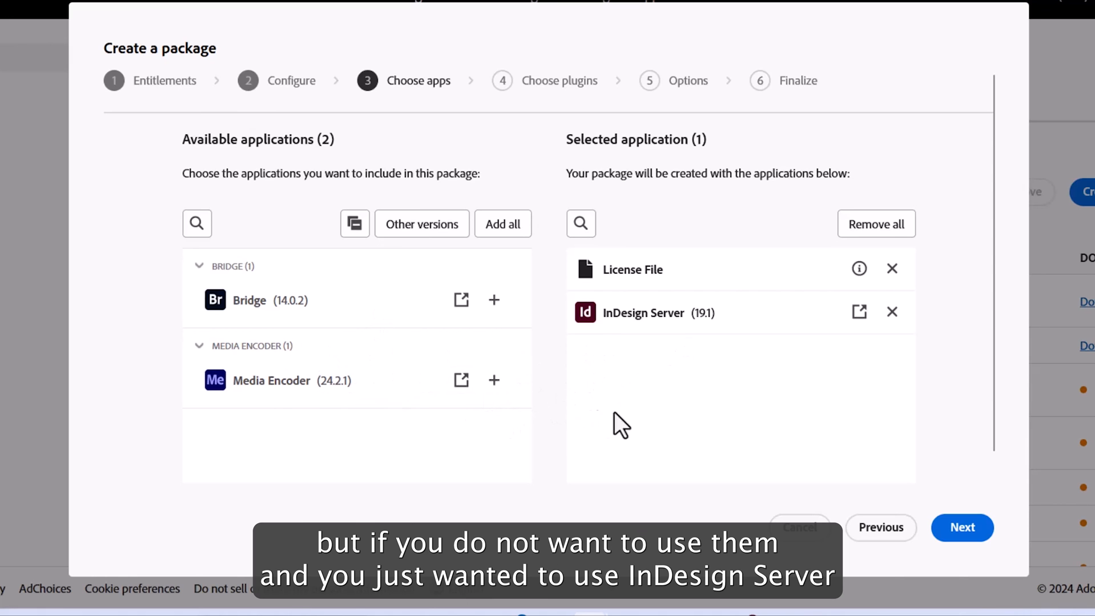
mouse_move(396, 382)
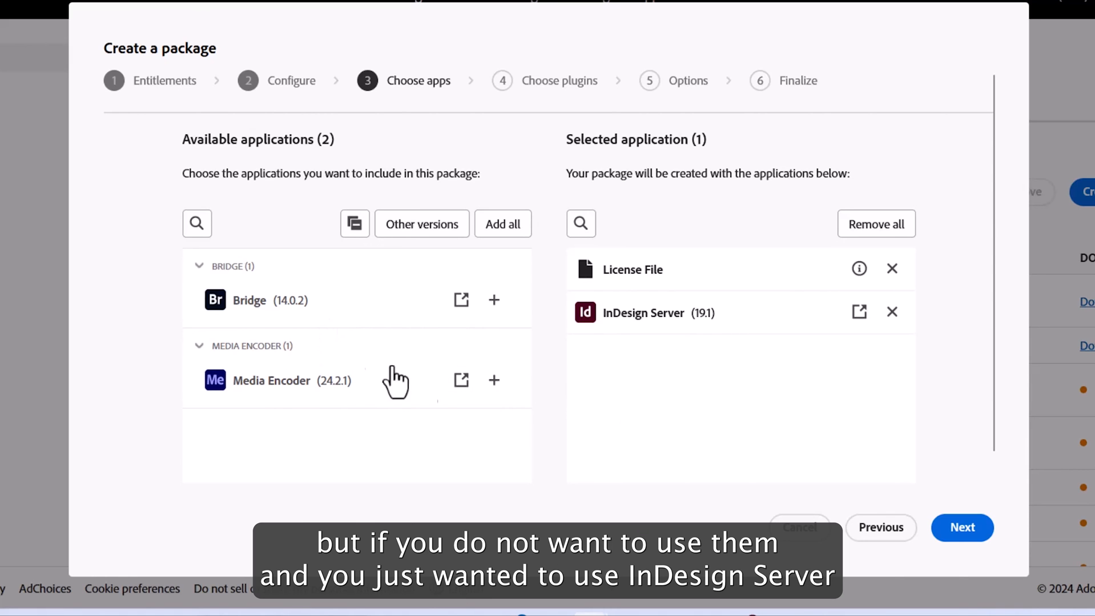
mouse_move(688, 349)
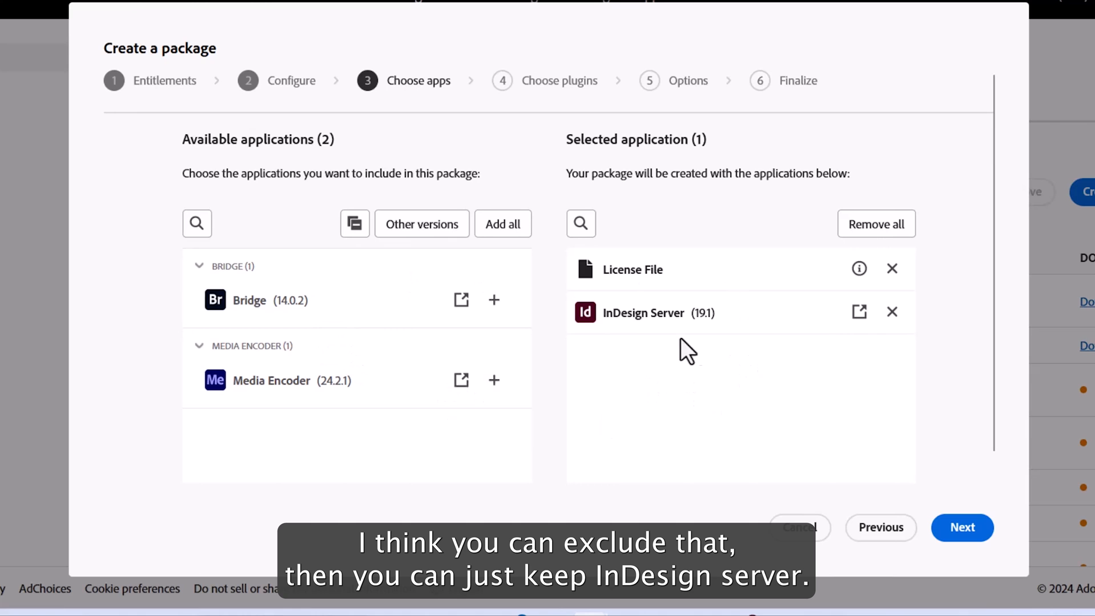
mouse_move(665, 313)
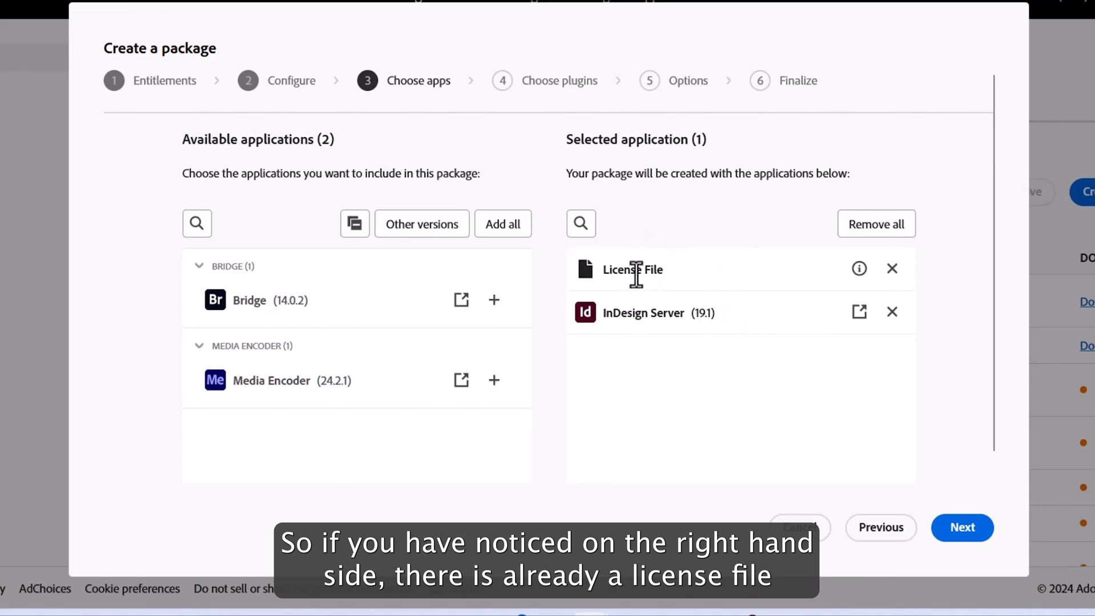
mouse_move(607, 273)
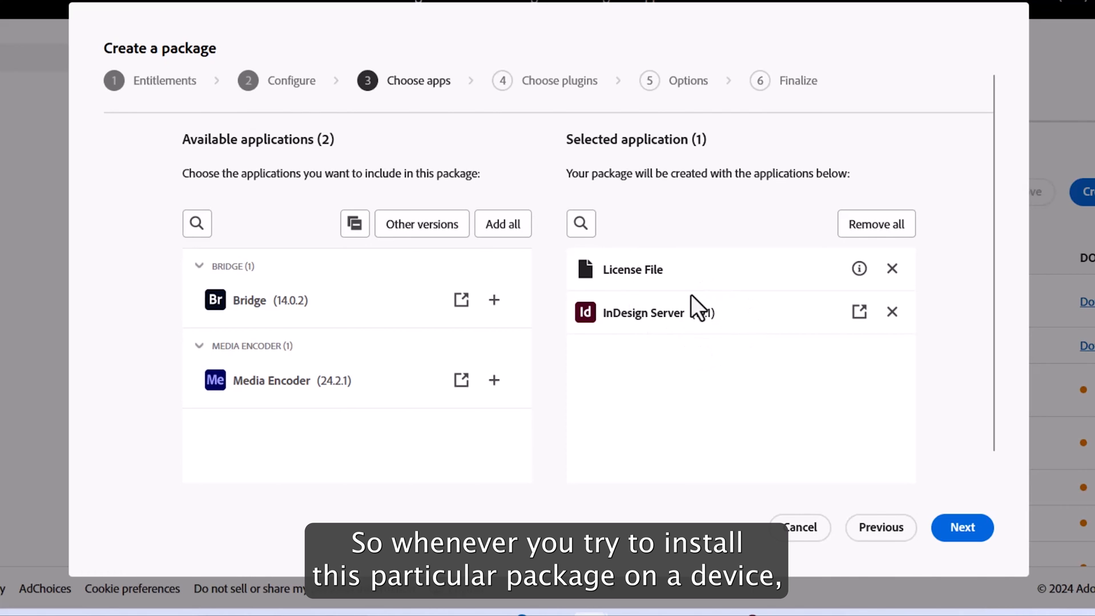
mouse_move(678, 353)
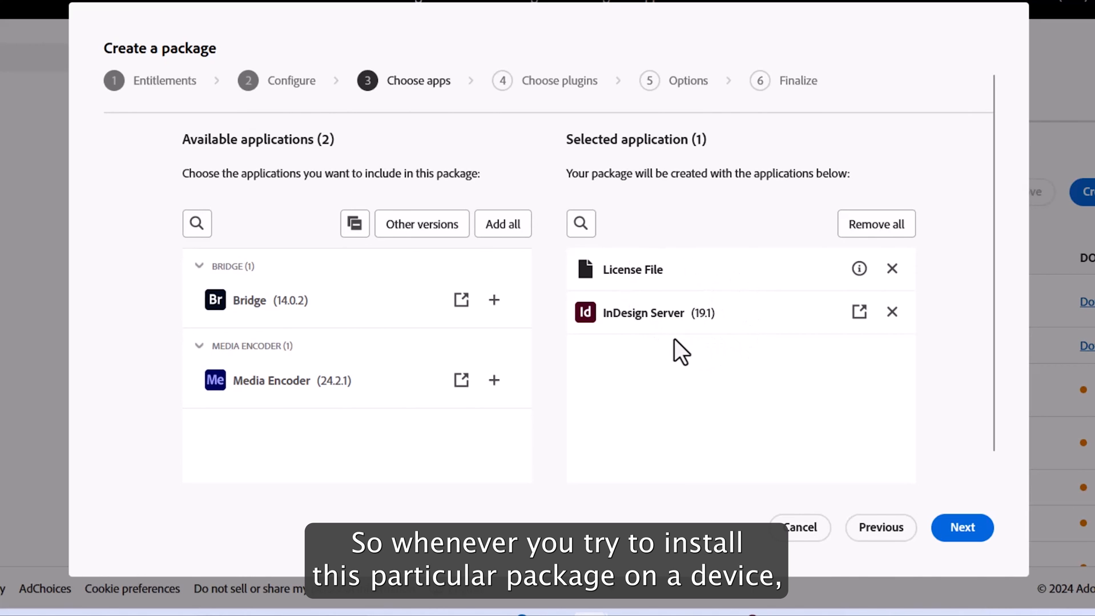
mouse_move(640, 299)
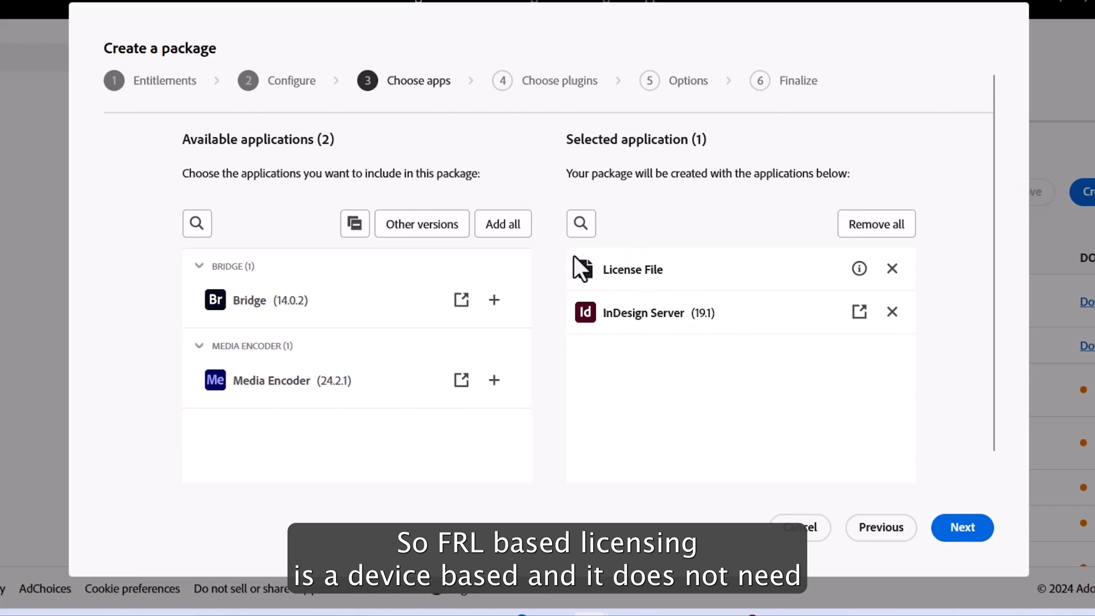
mouse_move(620, 294)
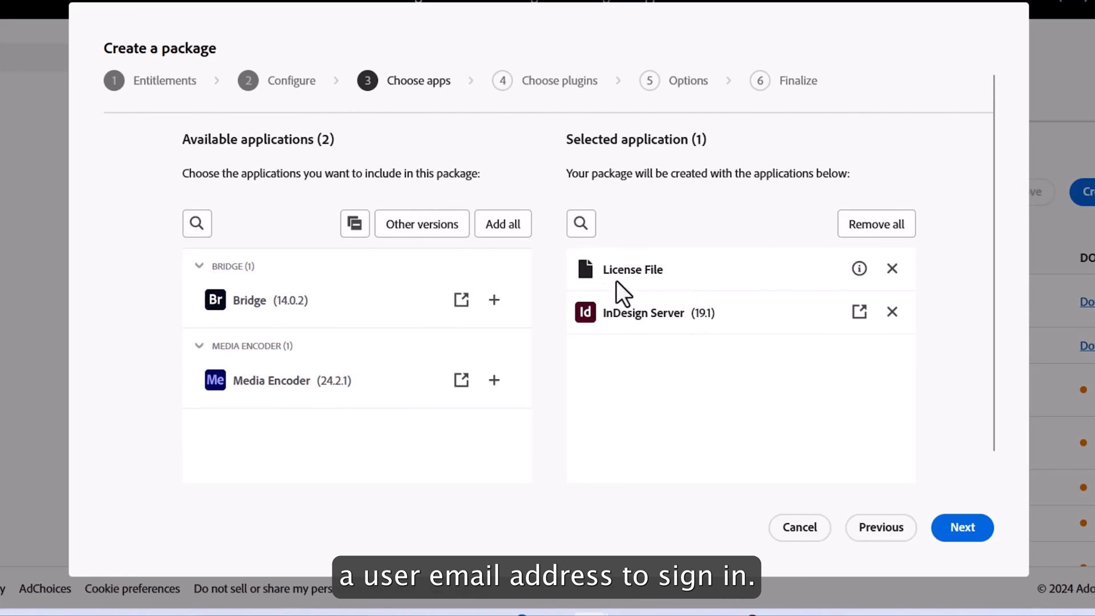
Advance to the Choose plugins step, which finds no compatible plugins.
click(962, 528)
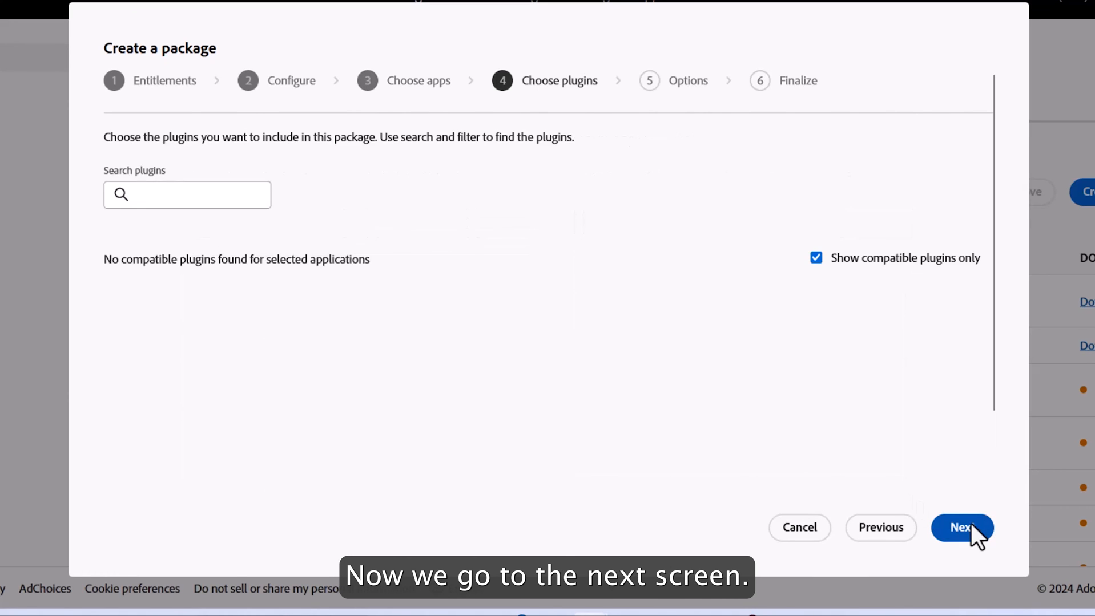
mouse_move(674, 357)
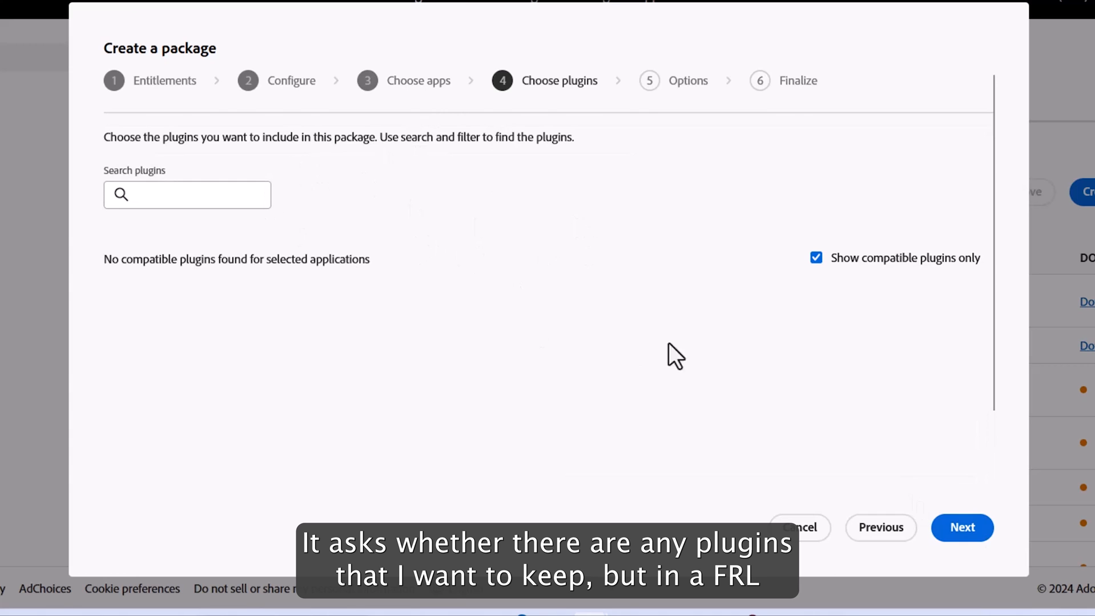
mouse_move(131, 242)
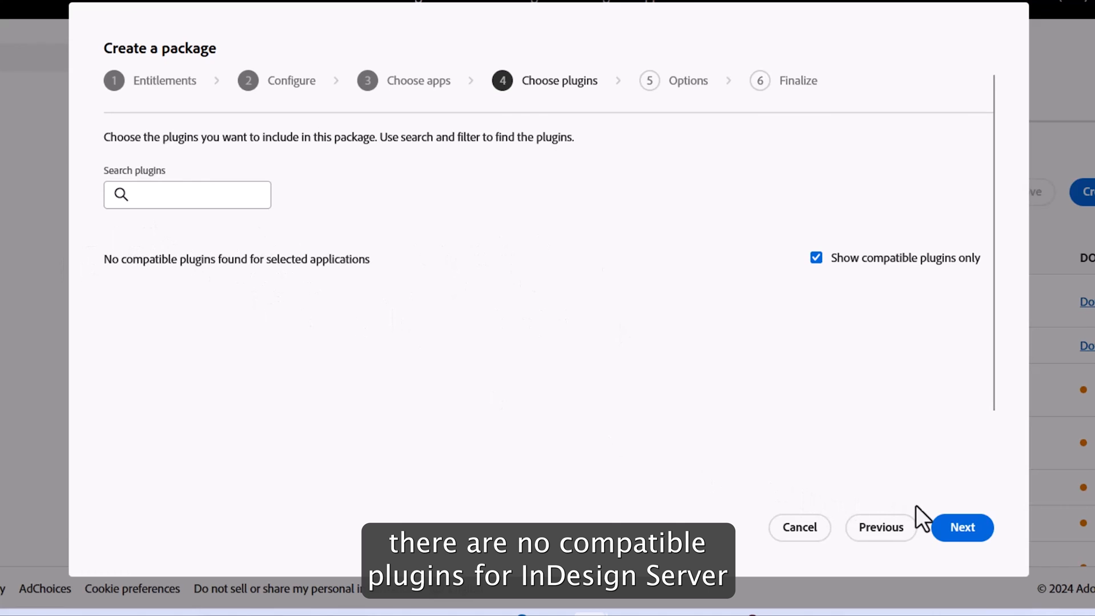
click(962, 527)
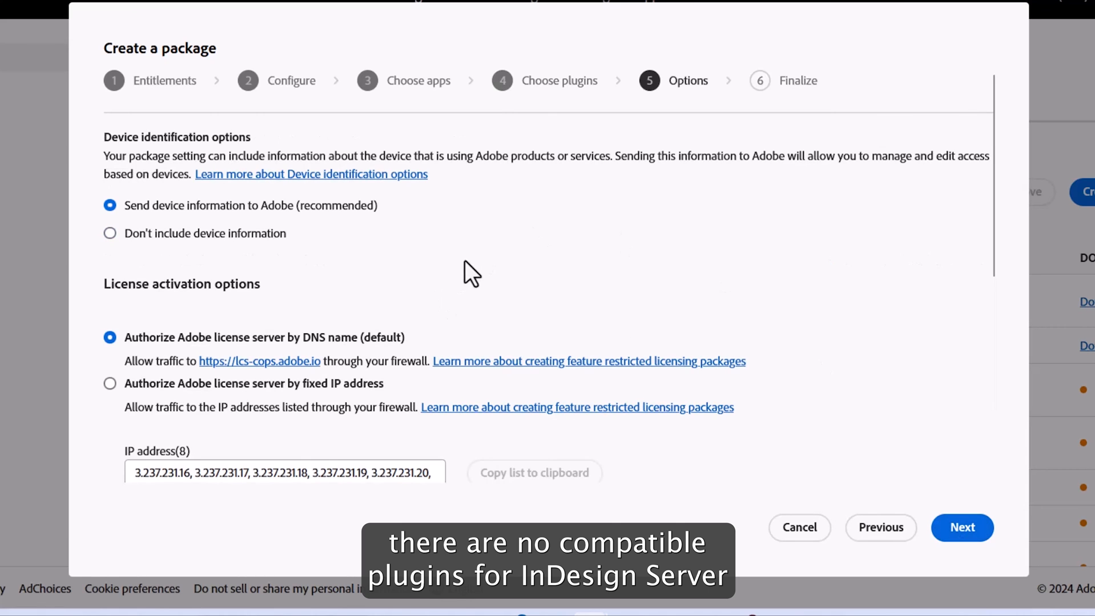
mouse_move(449, 255)
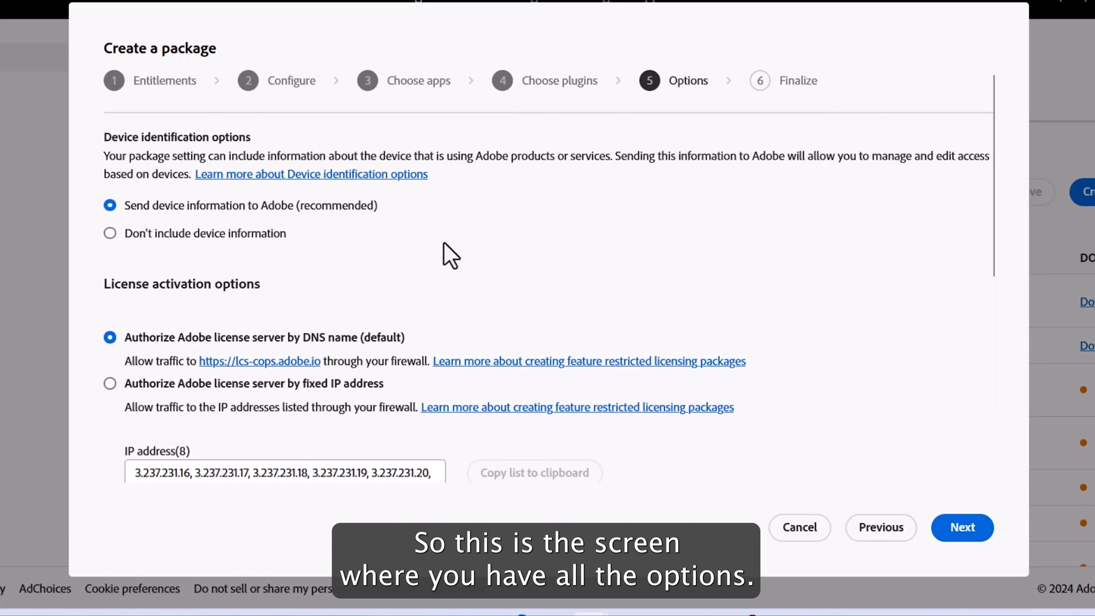
mouse_move(276, 230)
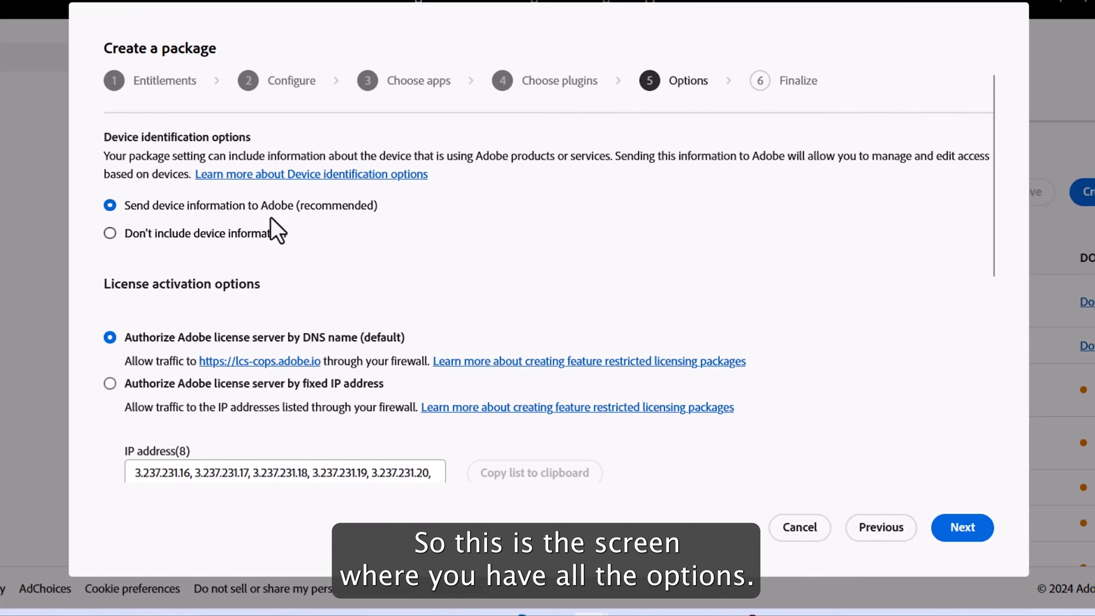
mouse_move(152, 213)
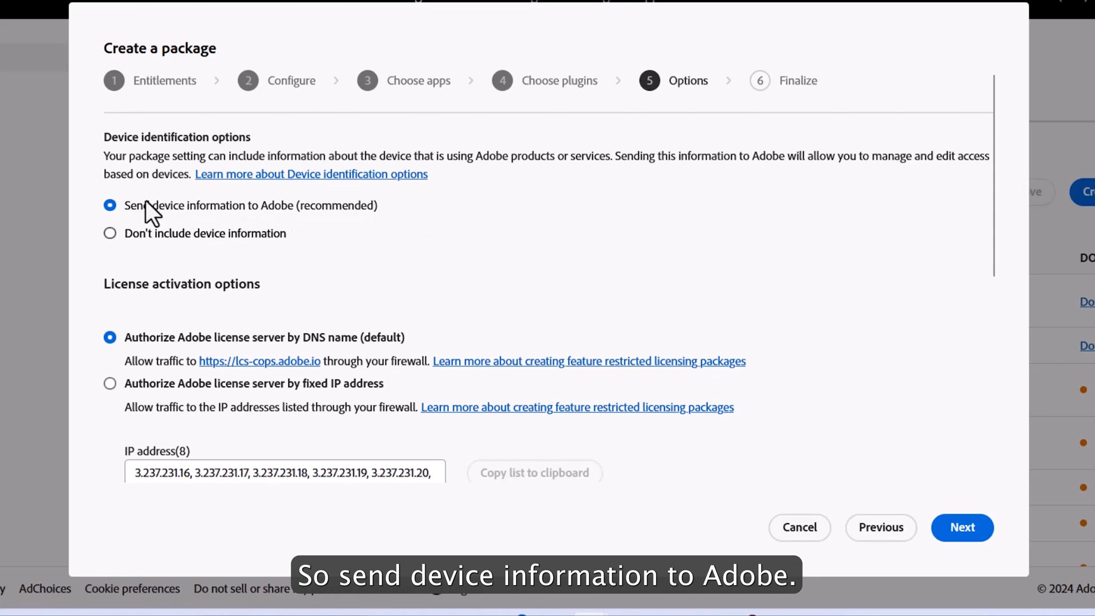
mouse_move(321, 246)
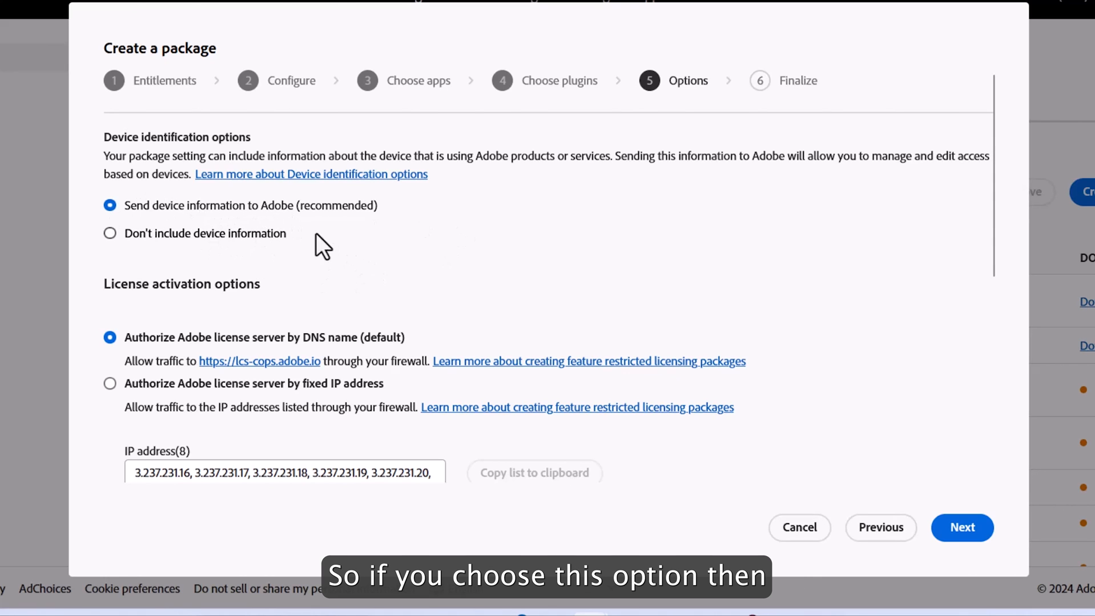
mouse_move(272, 223)
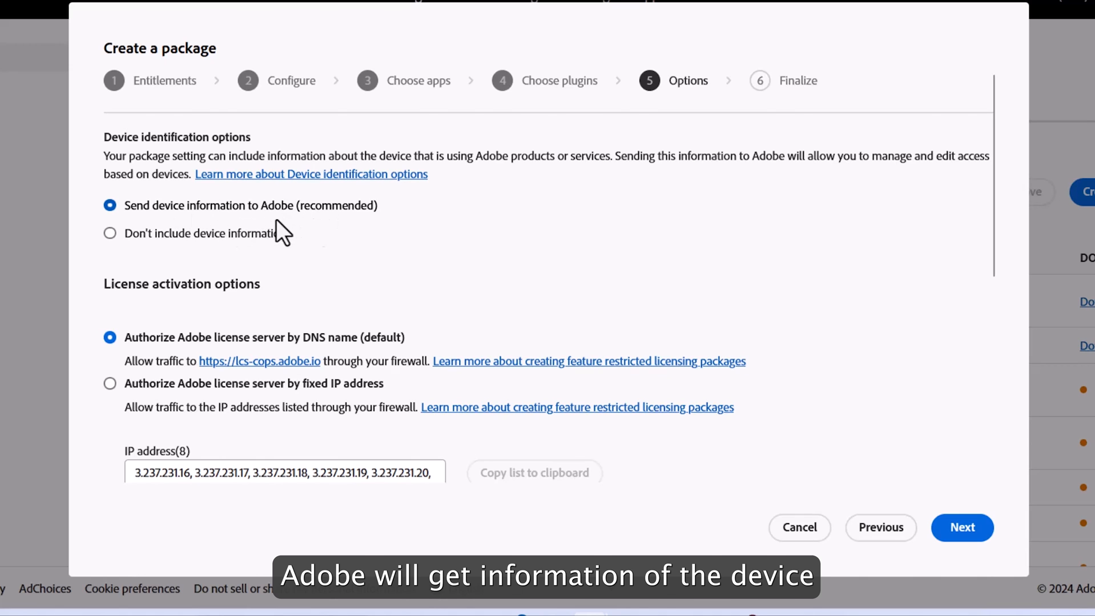
mouse_move(343, 222)
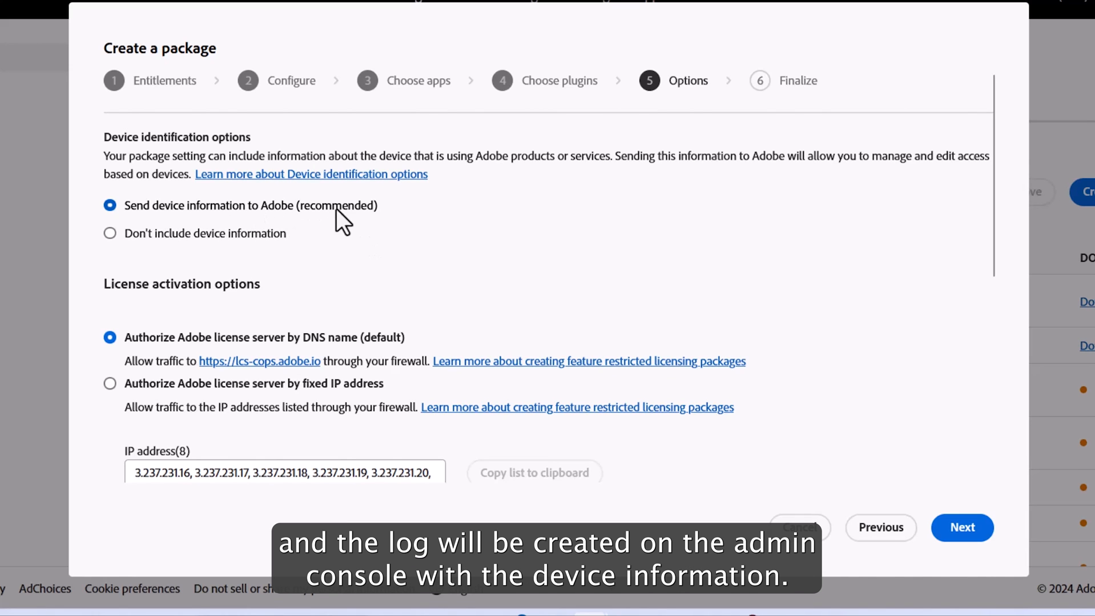
mouse_move(133, 349)
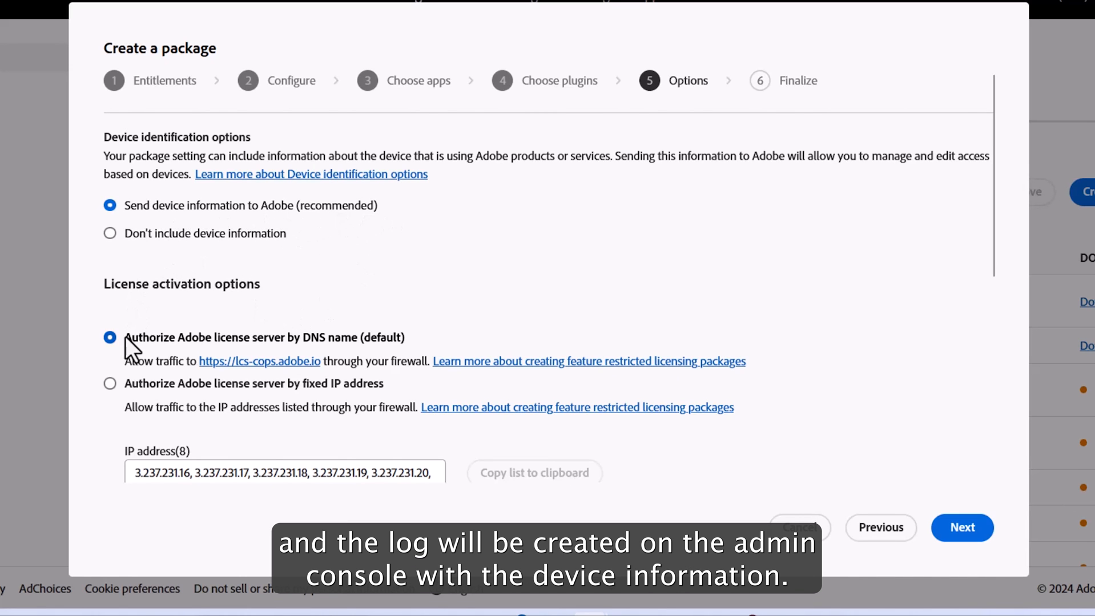
scroll(down, 3)
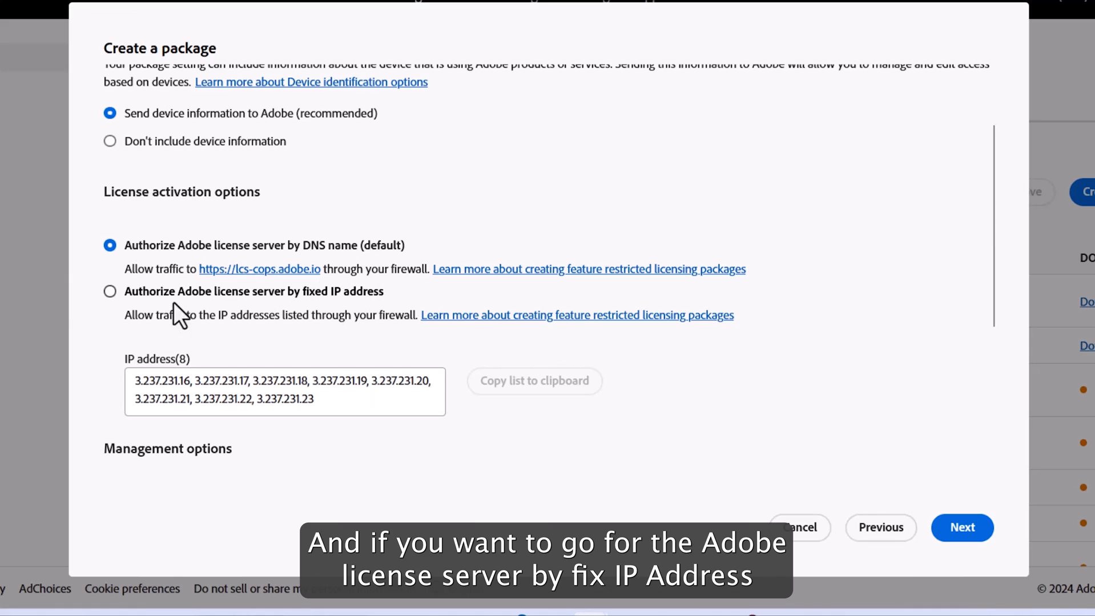
mouse_move(328, 306)
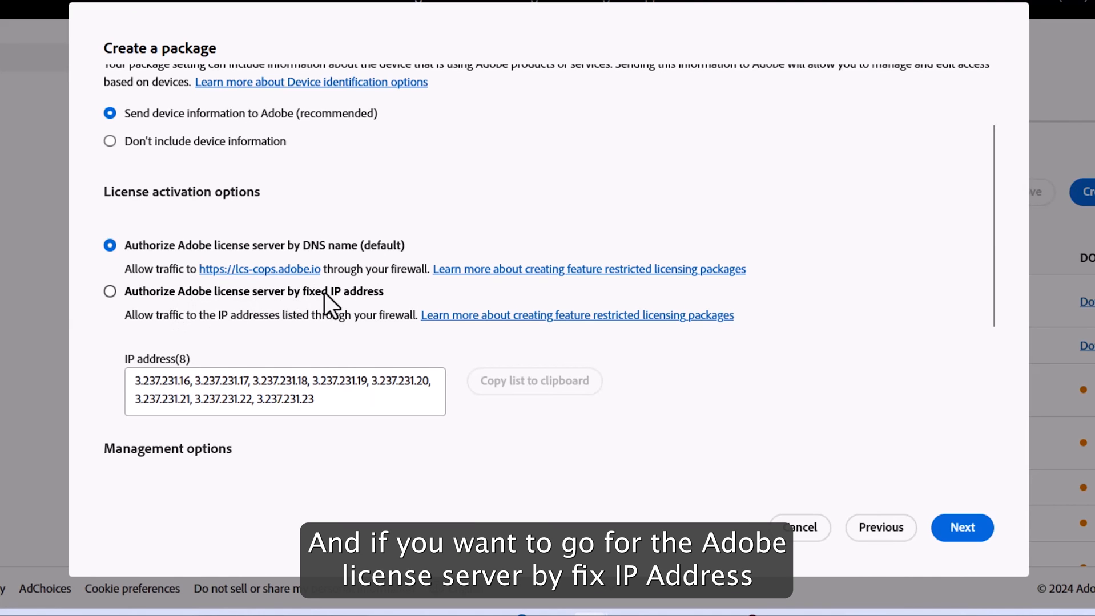
scroll(down, 3)
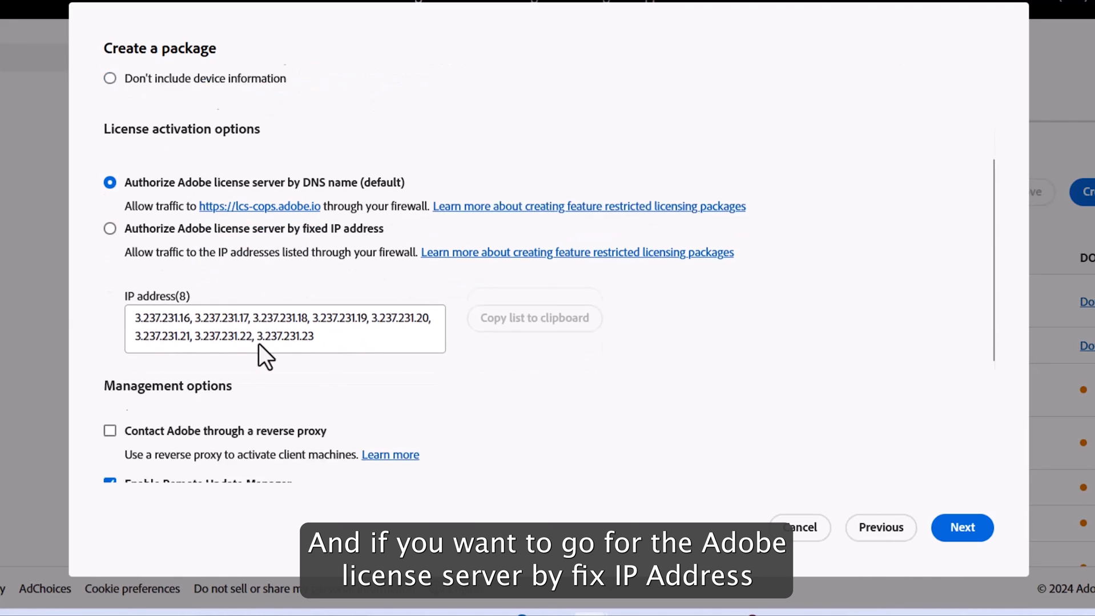
scroll(down, 3)
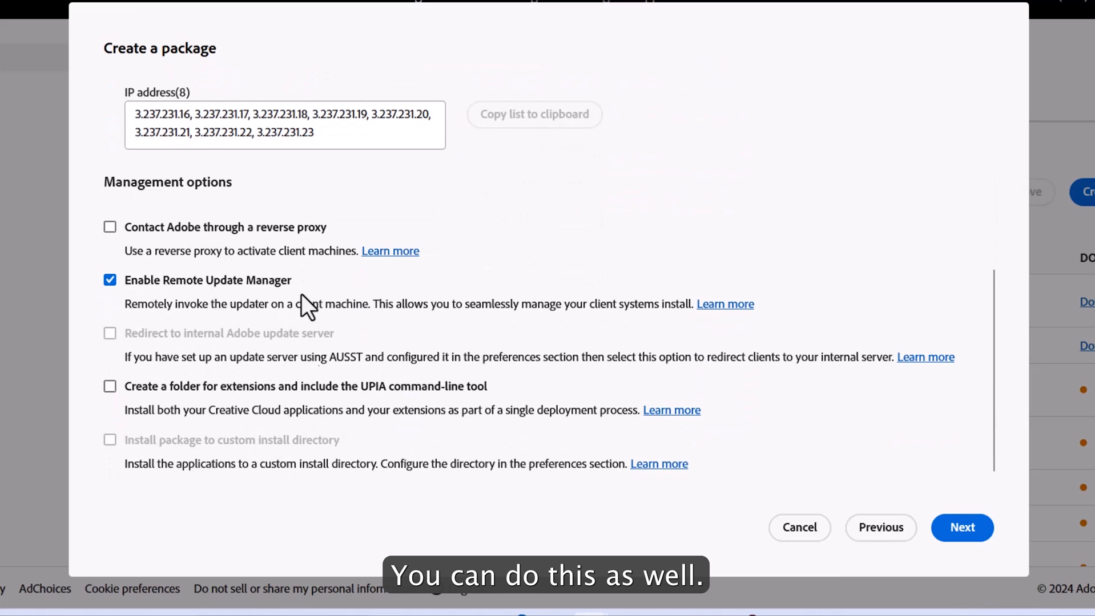
mouse_move(389, 458)
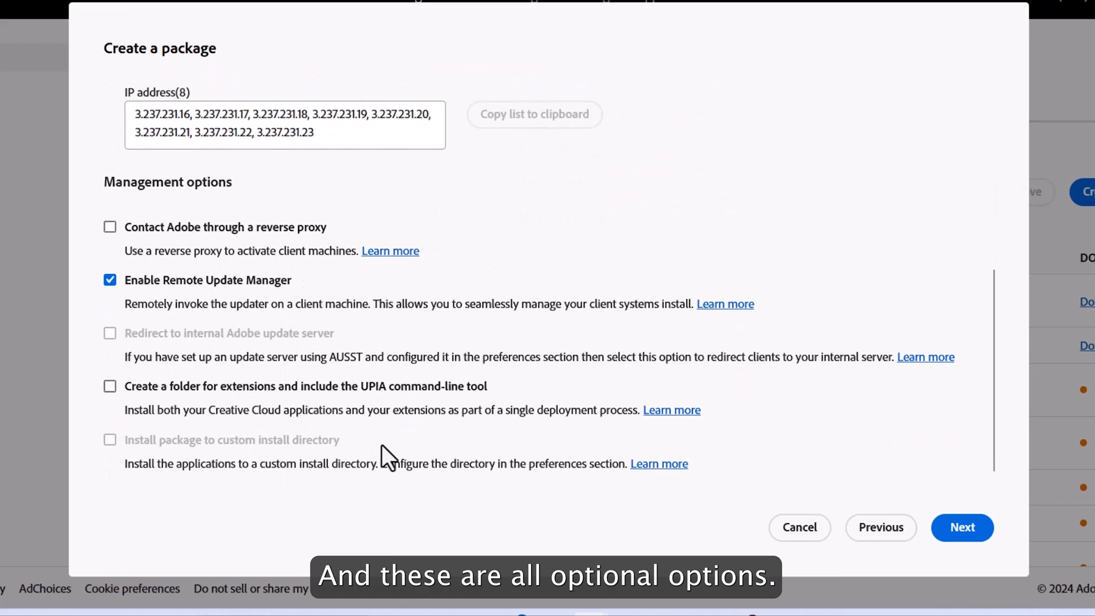
scroll(up, 3)
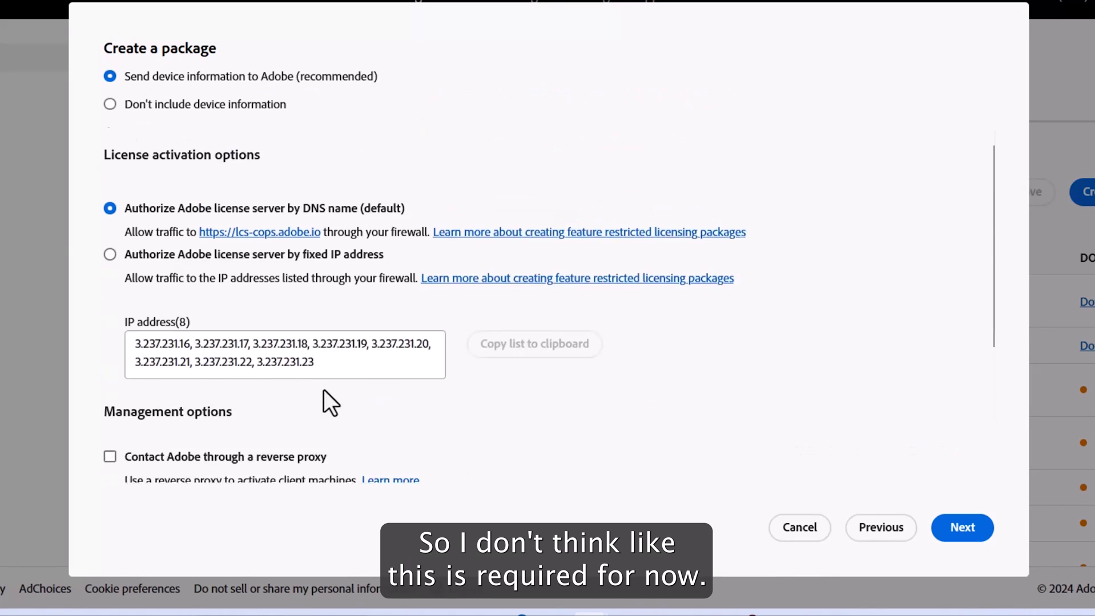
scroll(up, 3)
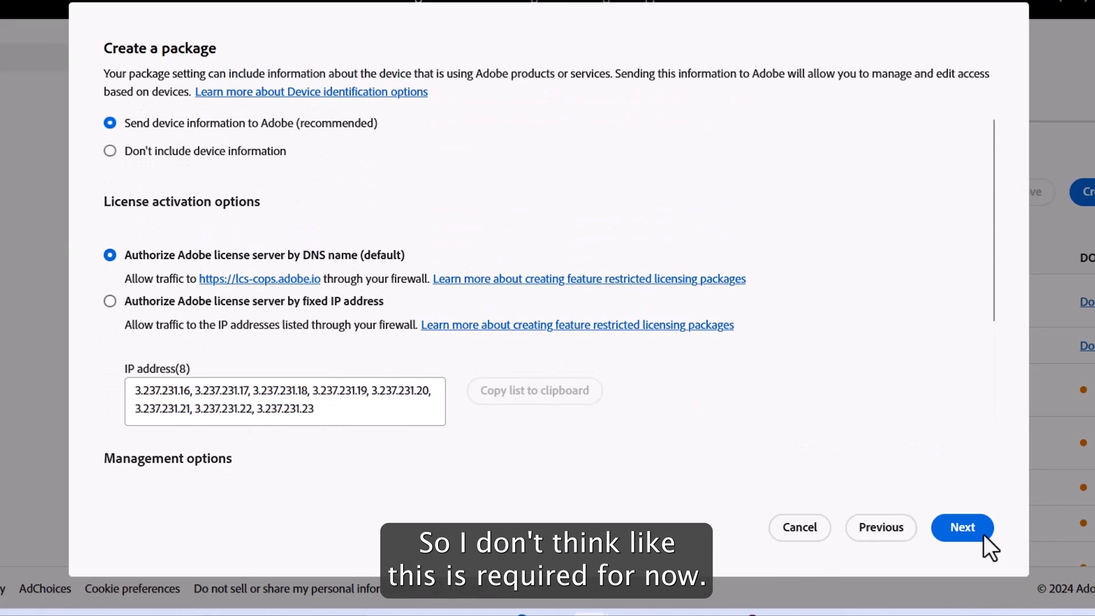
Name the package 'InDesign Server 2024' and create it.
click(961, 527)
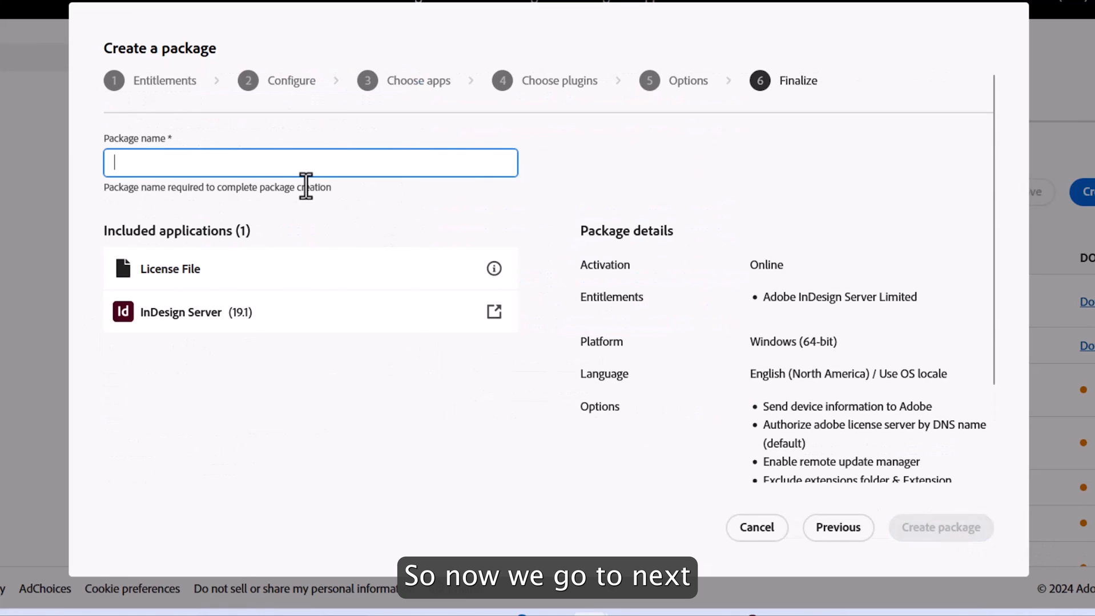
text(InDesign S)
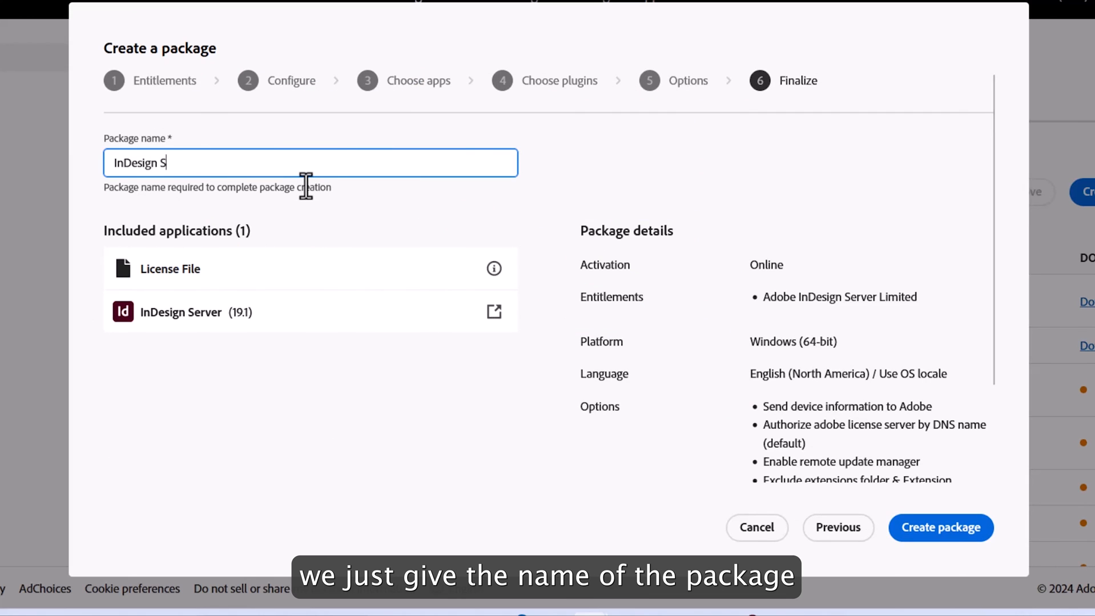
text(erver 2024)
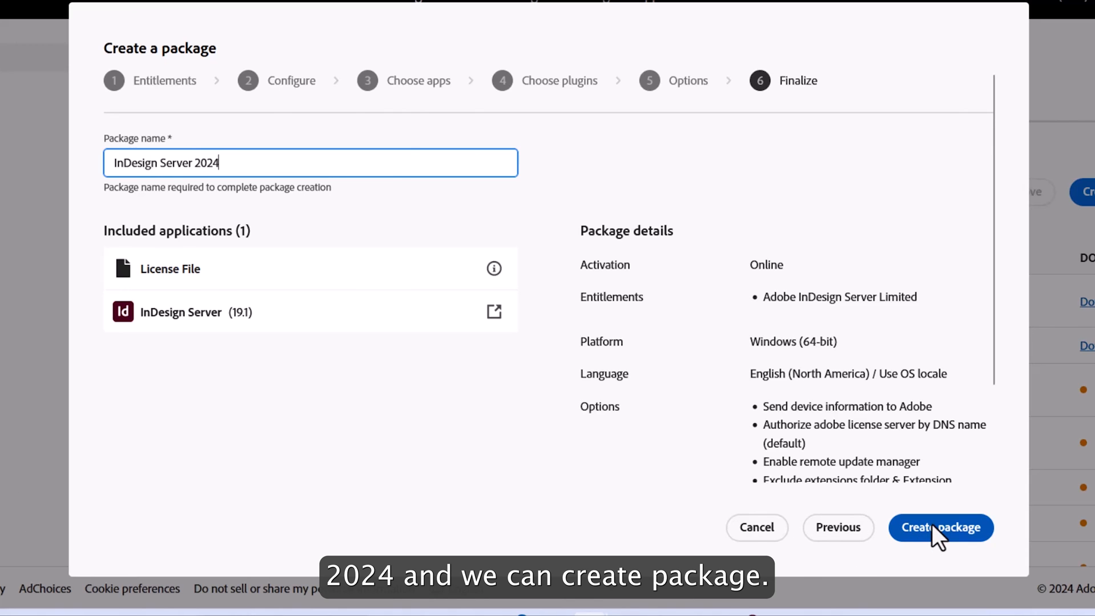
click(941, 528)
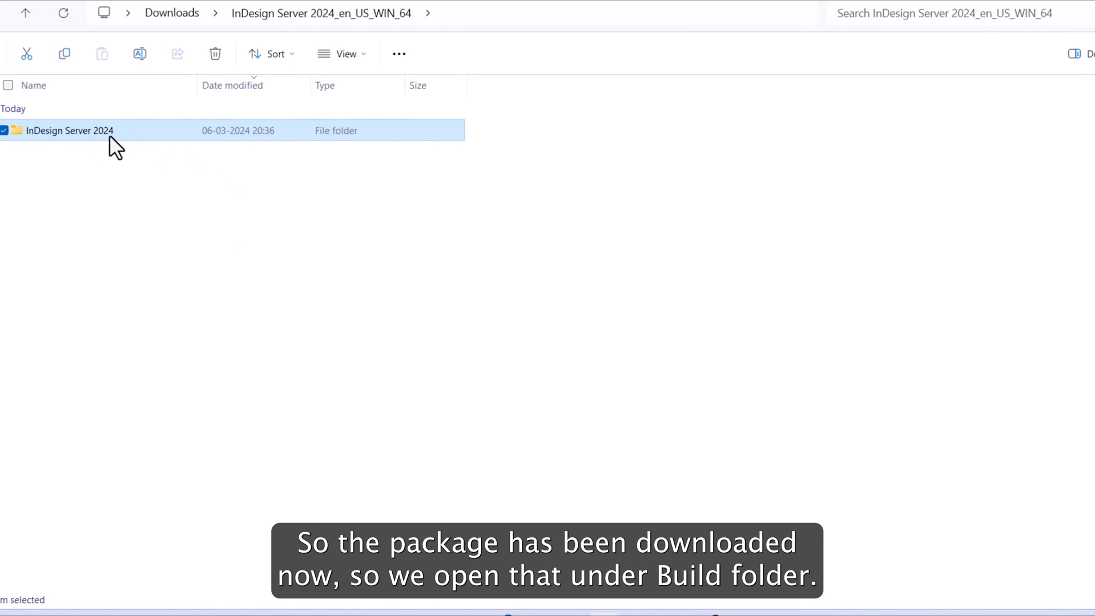
Run setup.exe from the package's Build folder as administrator.
double_click(70, 130)
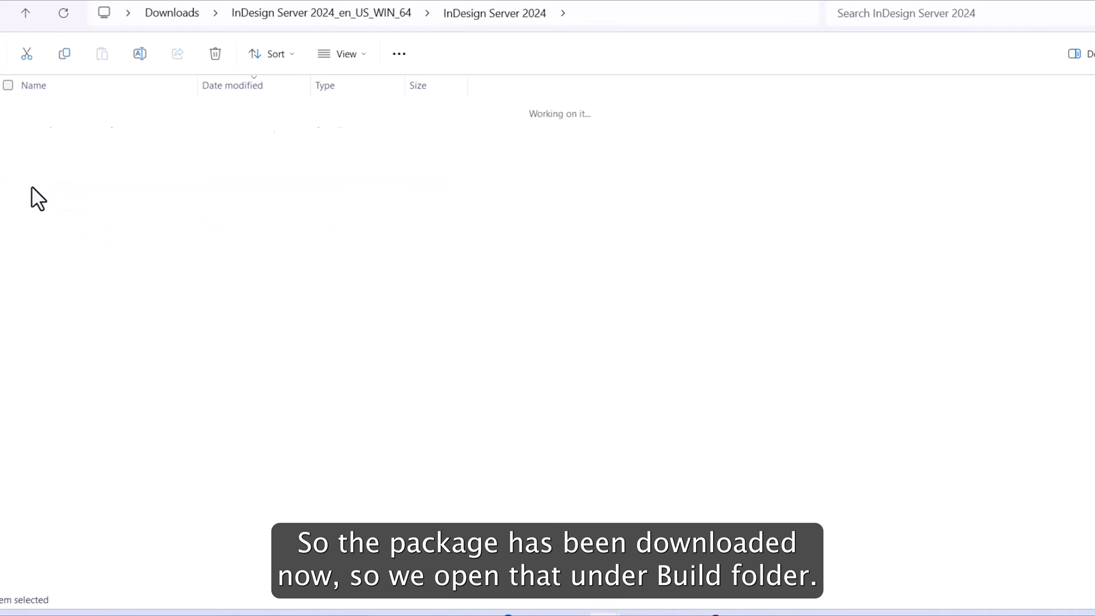
double_click(590, 12)
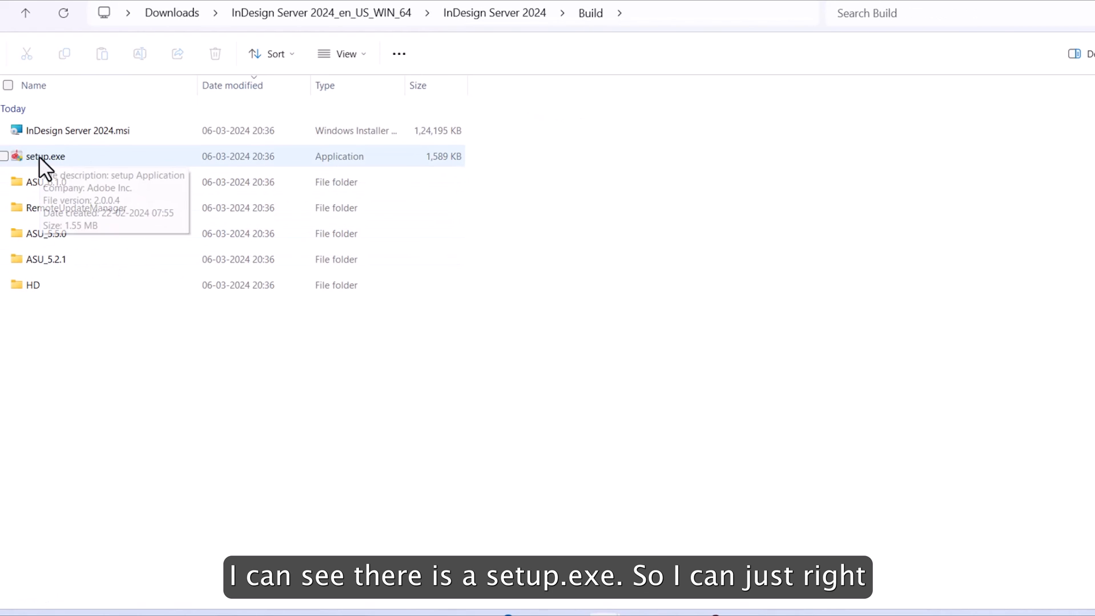
right_click(45, 155)
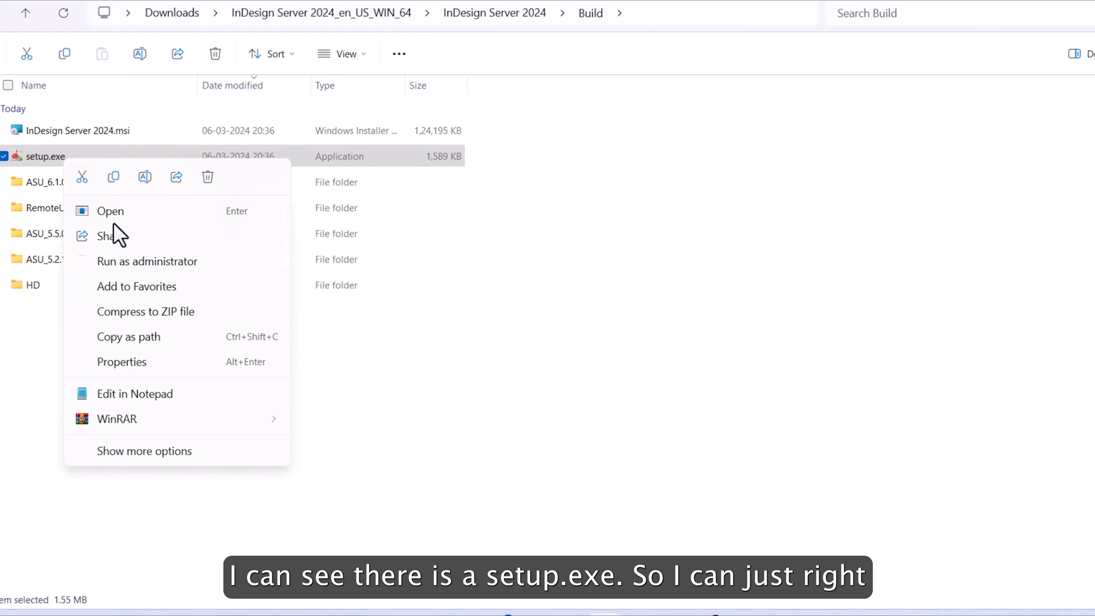
click(148, 262)
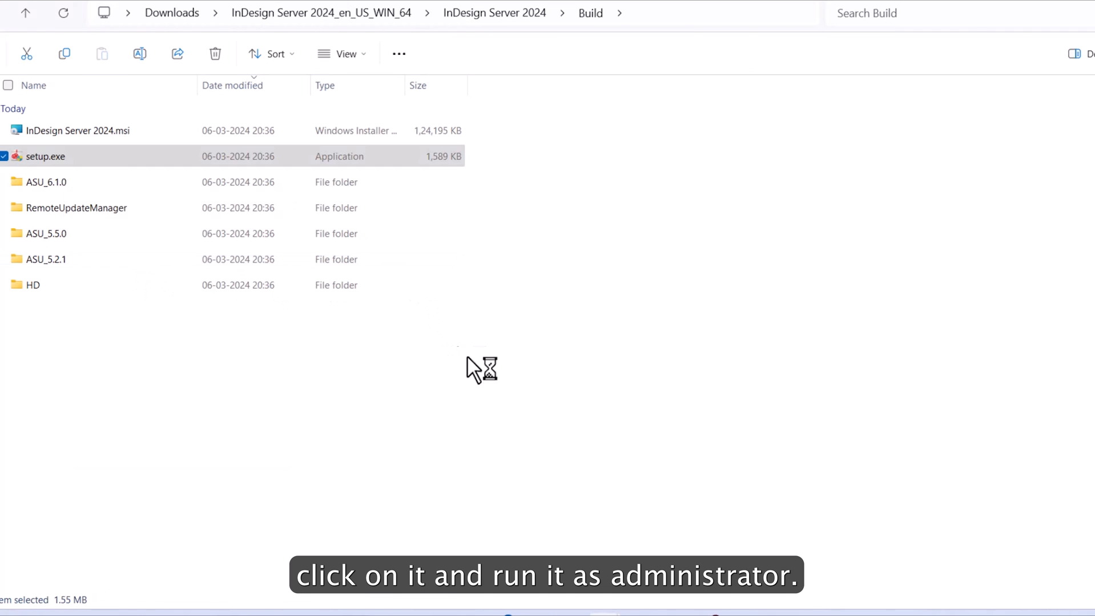
mouse_move(502, 445)
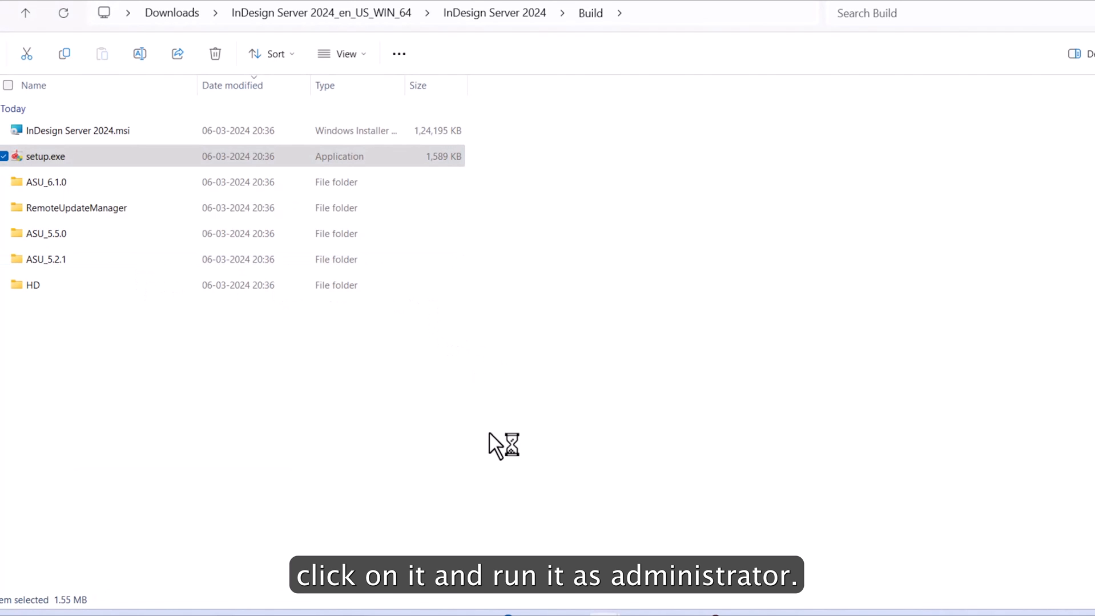
double_click(45, 157)
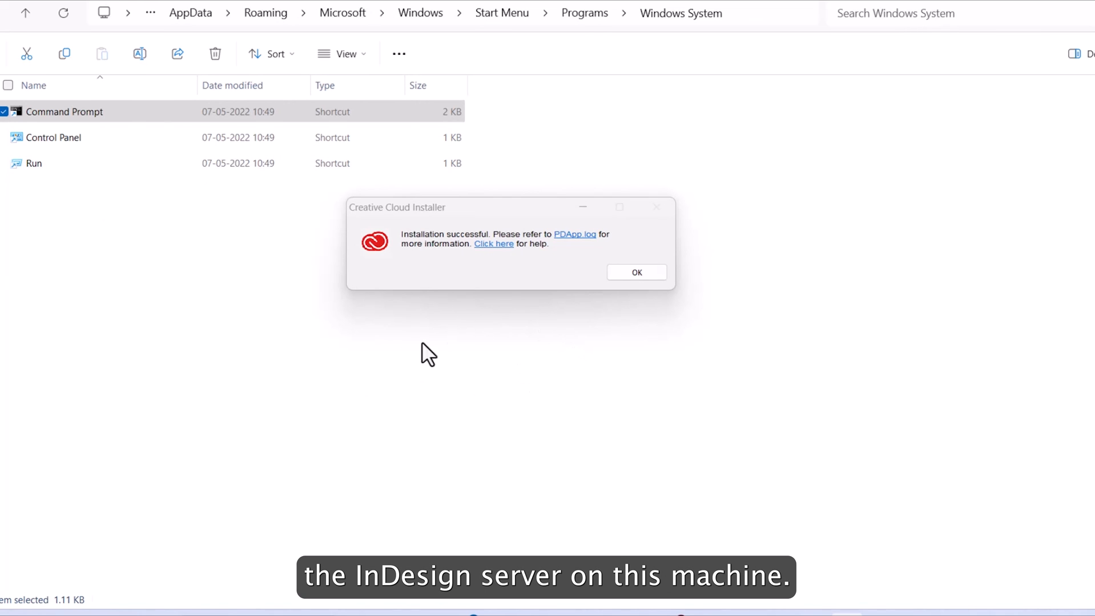
mouse_move(621, 289)
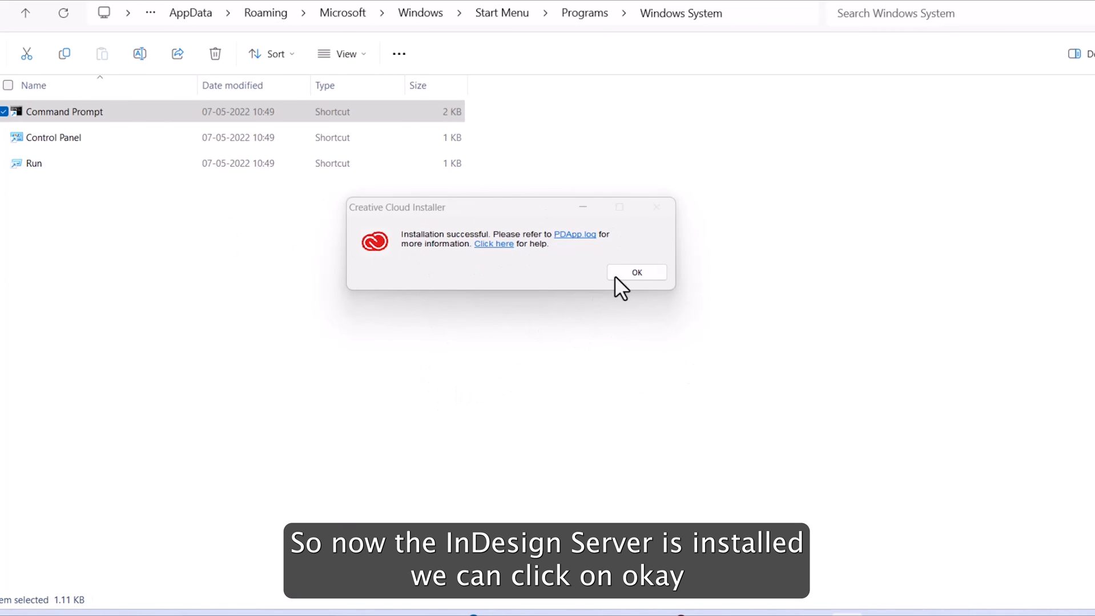
Dismiss the Creative Cloud Installer success message with OK.
click(636, 273)
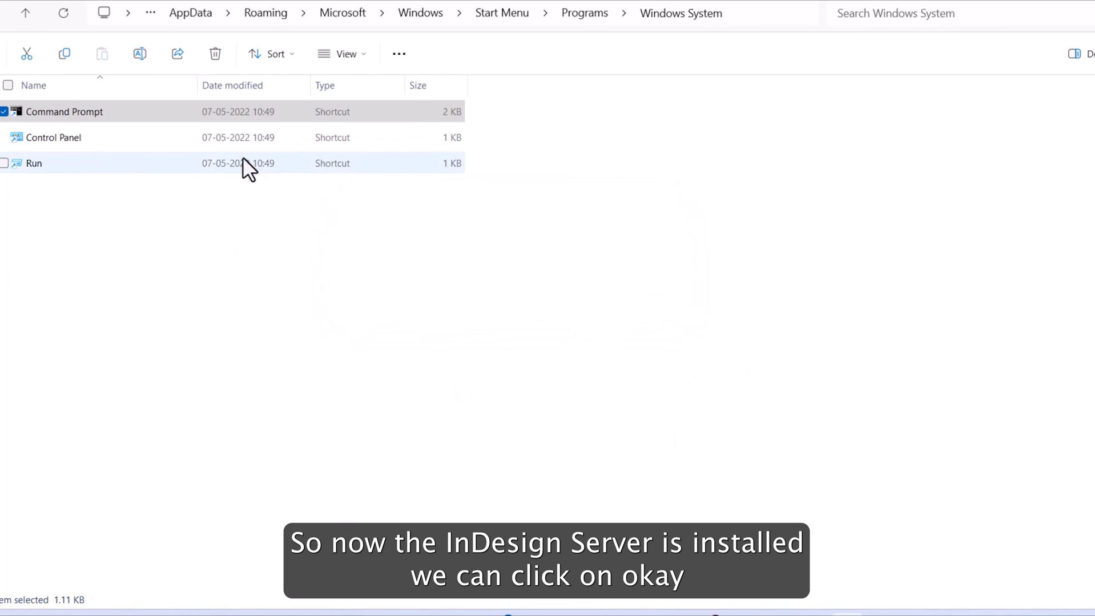
mouse_move(584, 245)
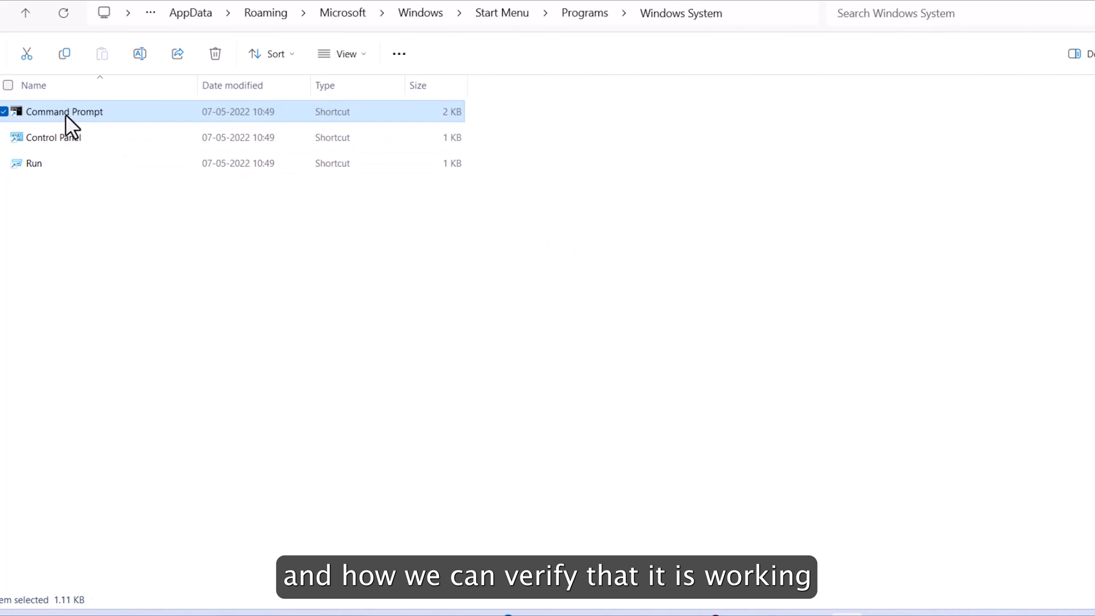
mouse_move(202, 223)
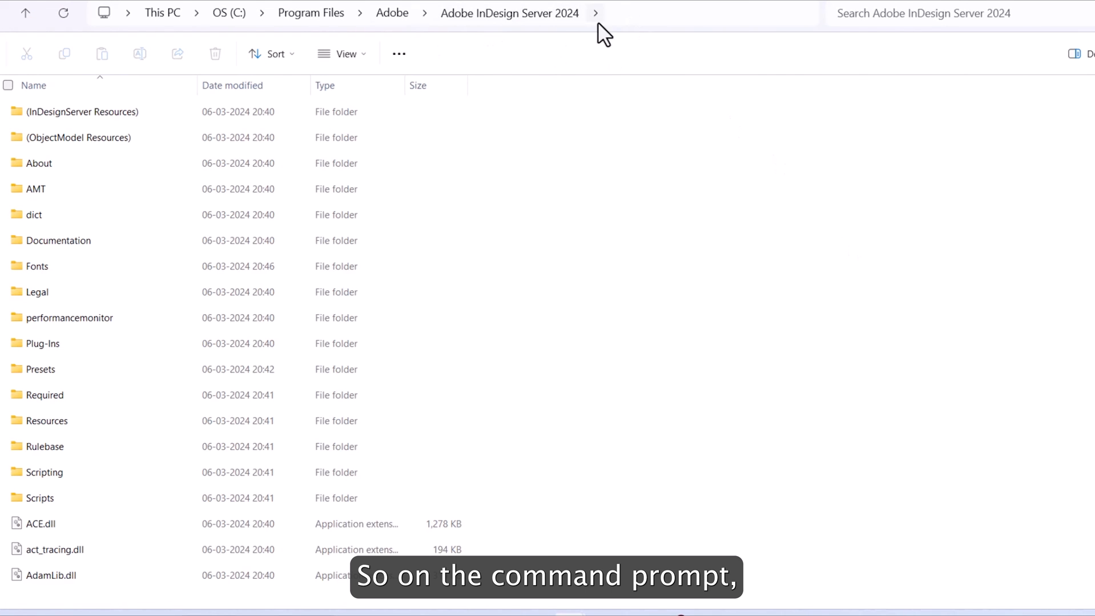
mouse_move(636, 27)
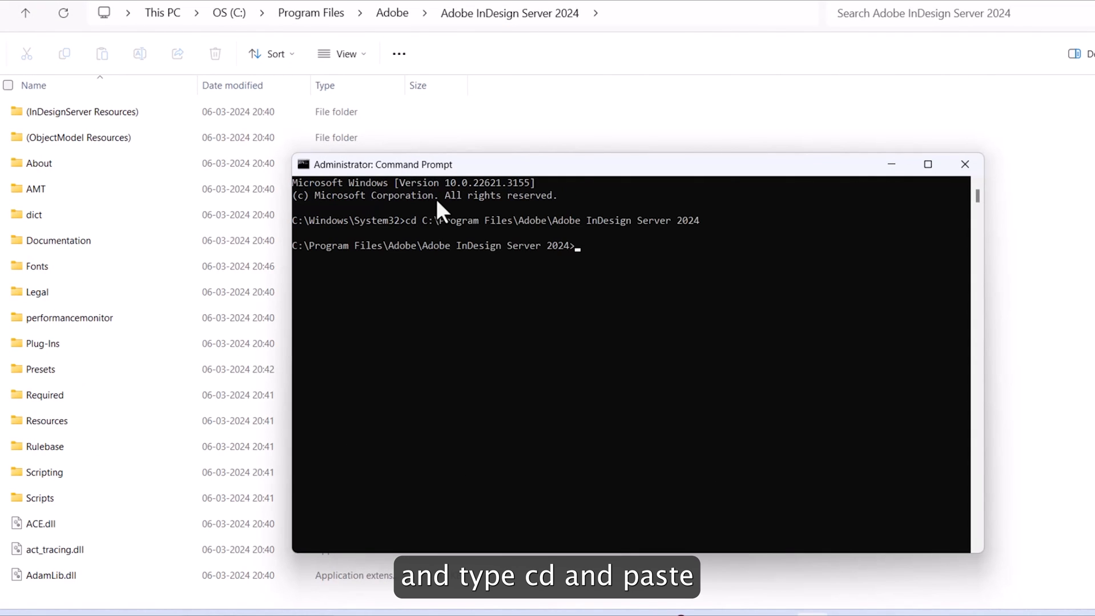
Run InDesignServer.com -port 1234 from the install folder.
text(in)
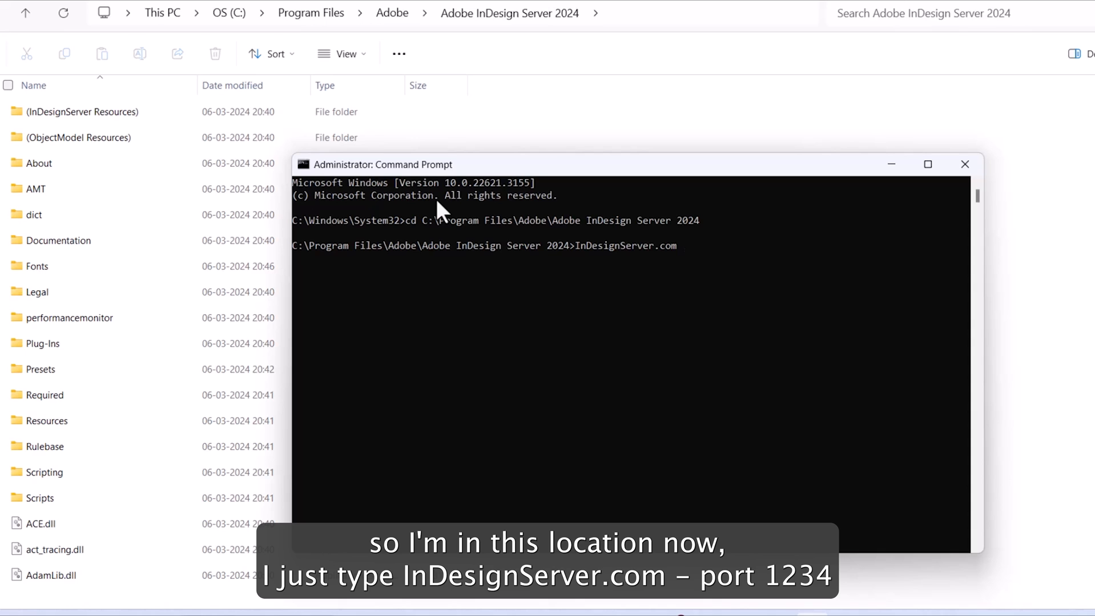
text(-port)
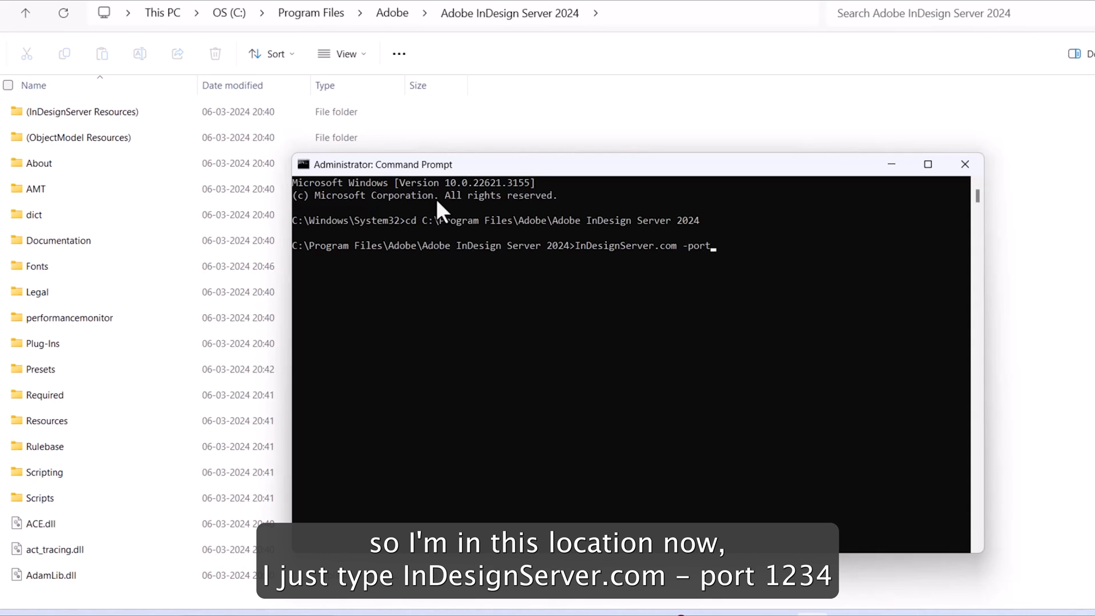
text(1234)
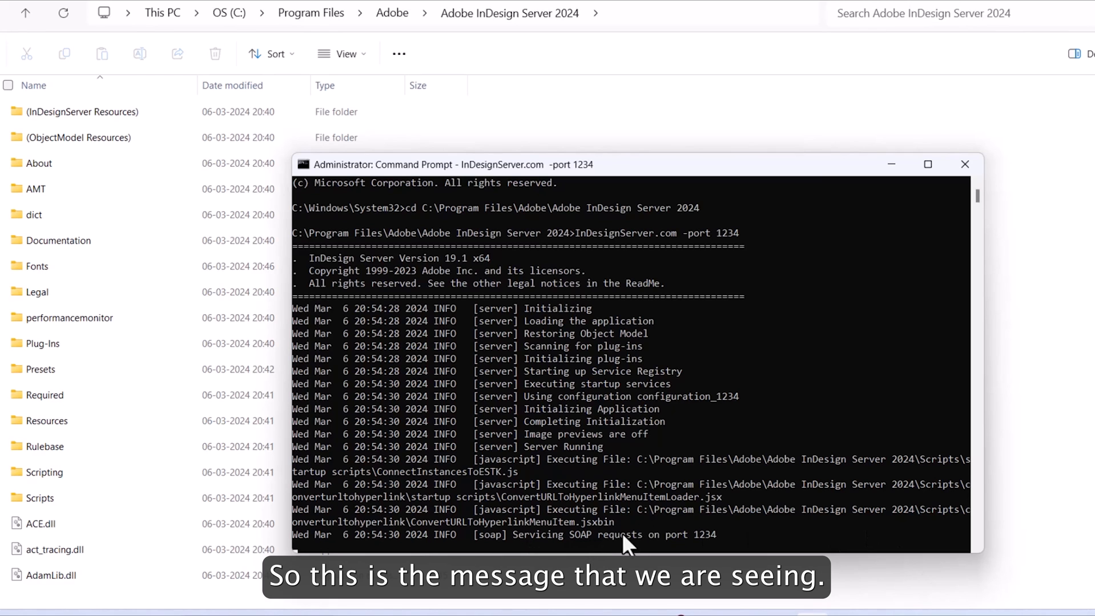
mouse_move(852, 475)
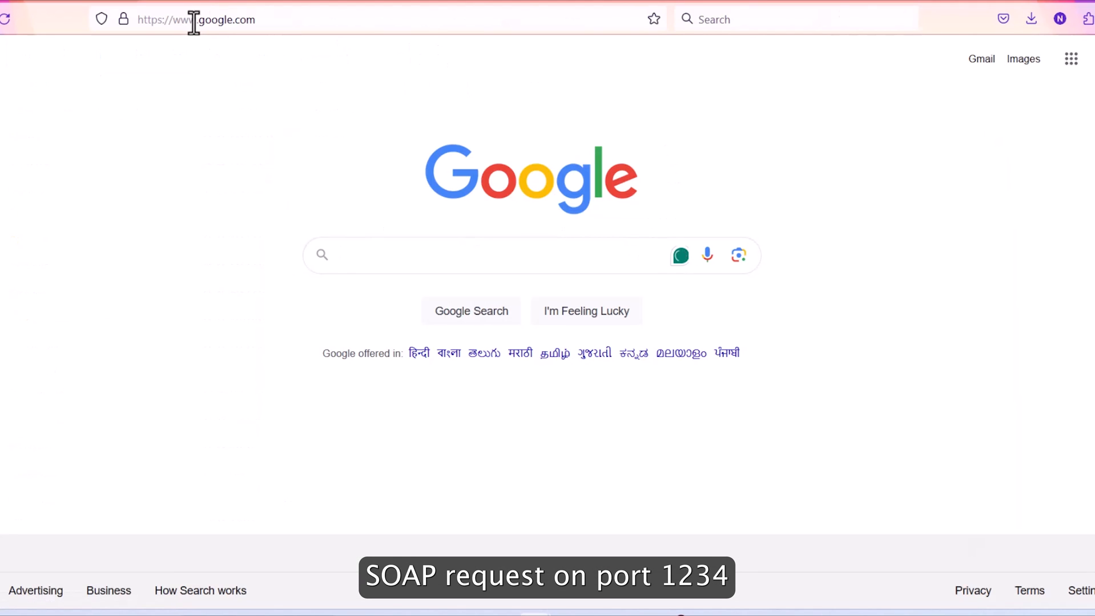
text(http://localhost:12345/service?wsdl)
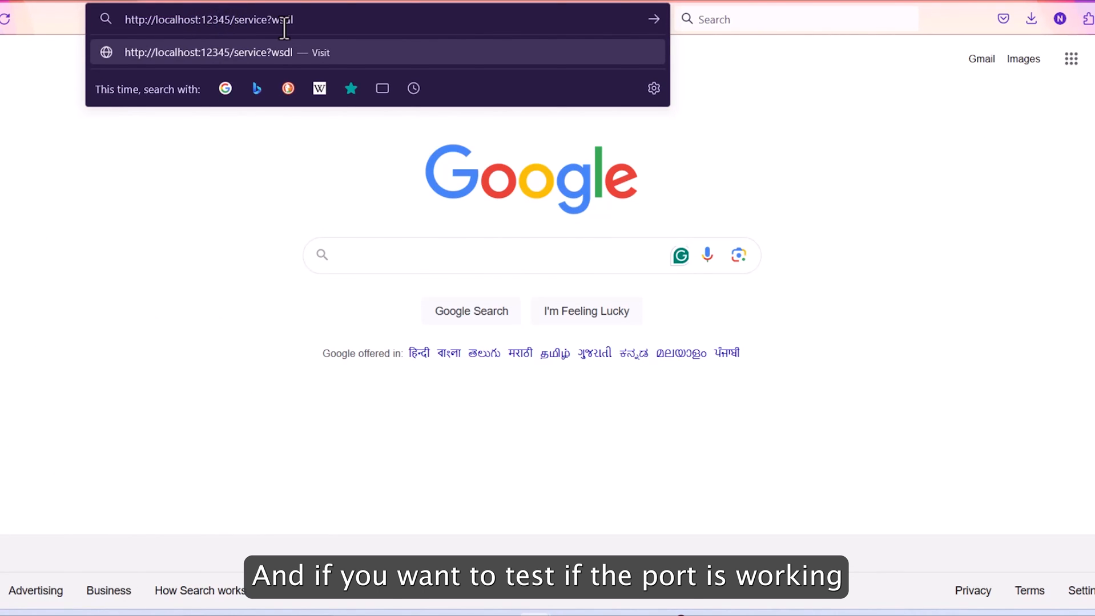
key(Backspace)
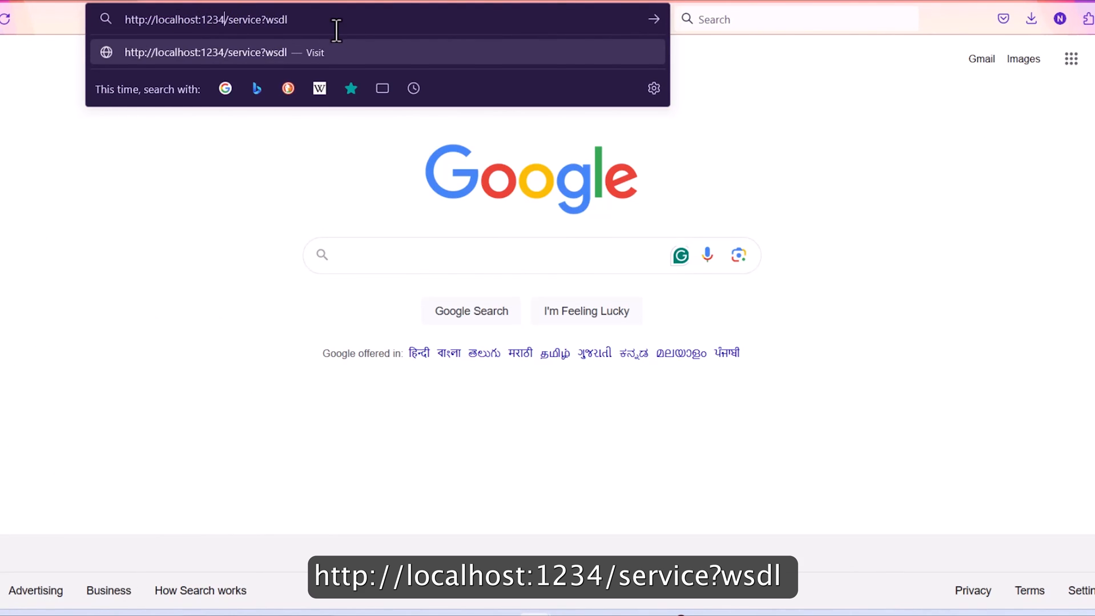
key(Return)
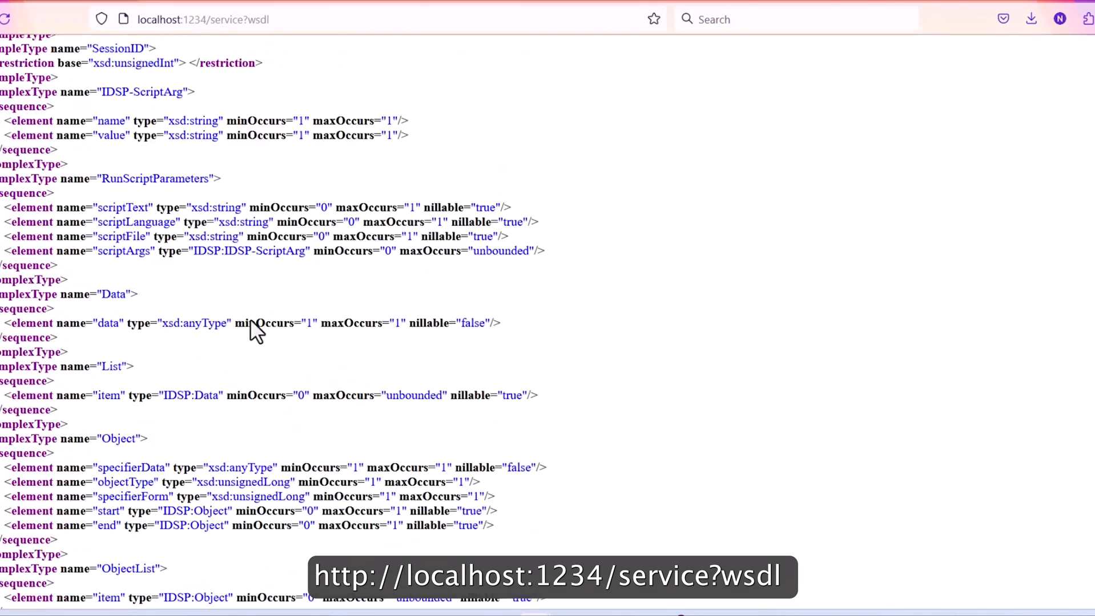
scroll(down, 3)
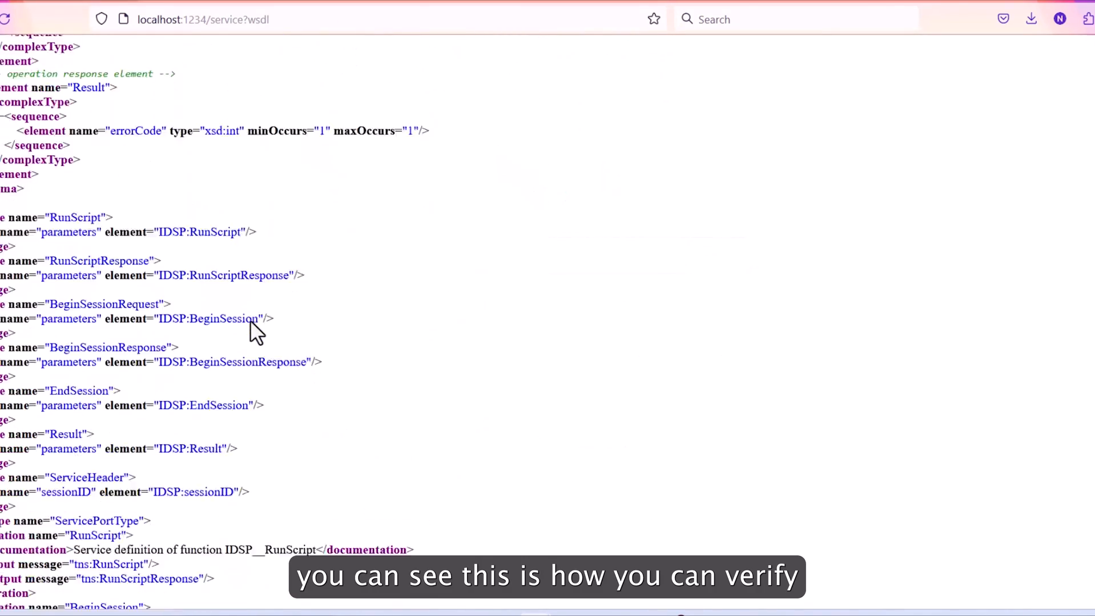
scroll(up, 3)
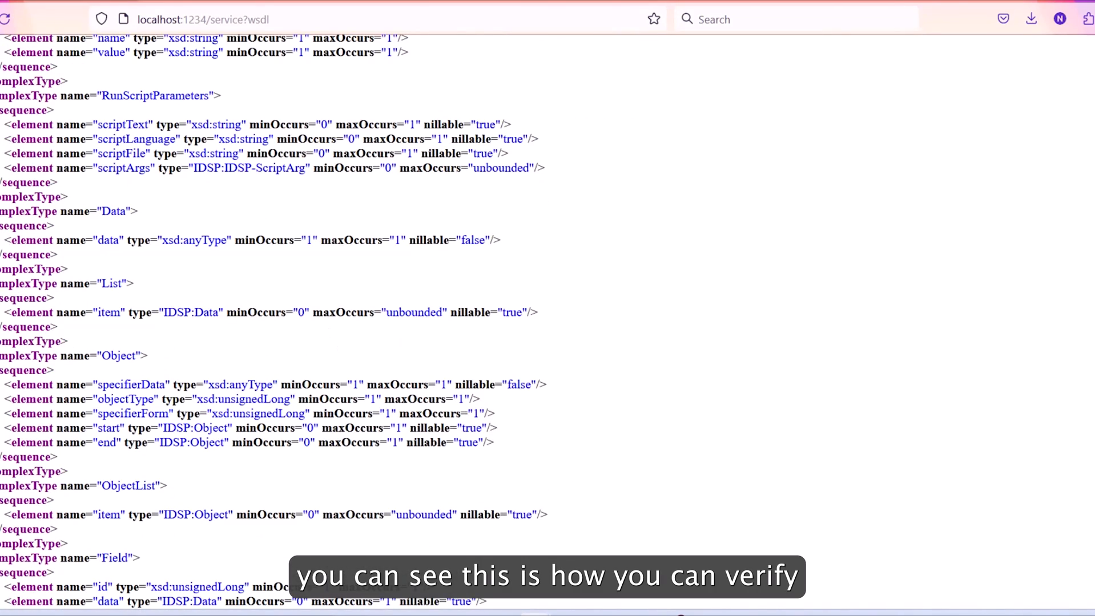
mouse_move(1055, 374)
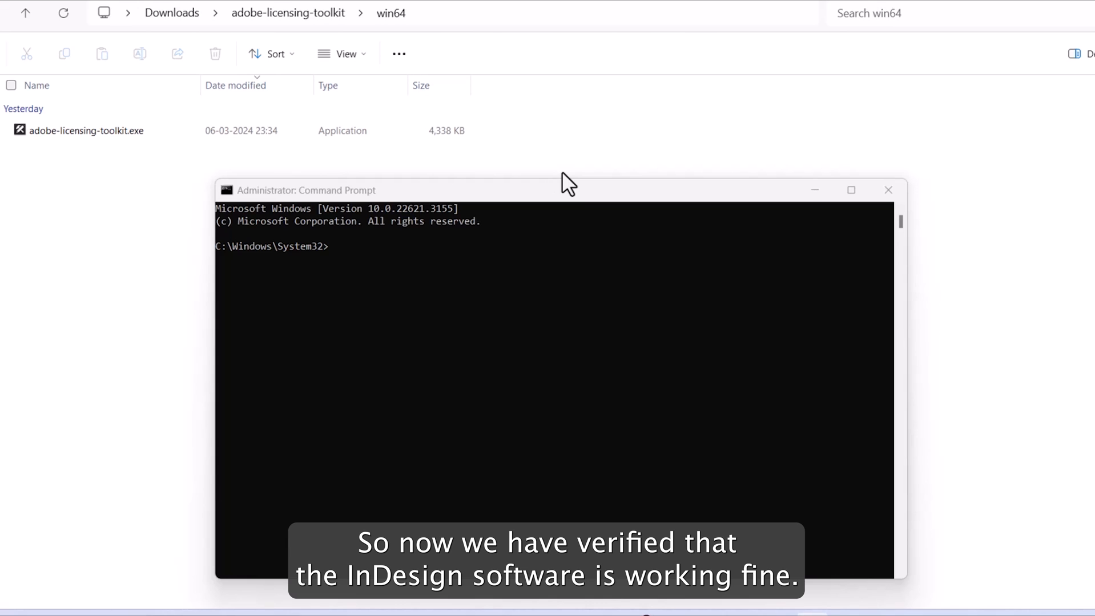
mouse_move(286, 149)
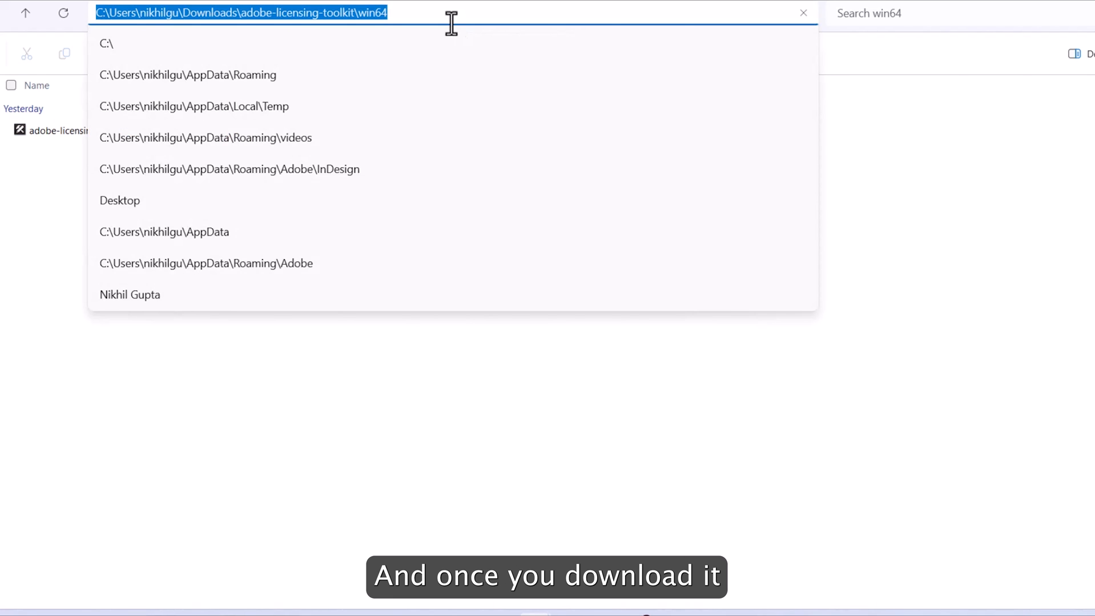
mouse_move(809, 496)
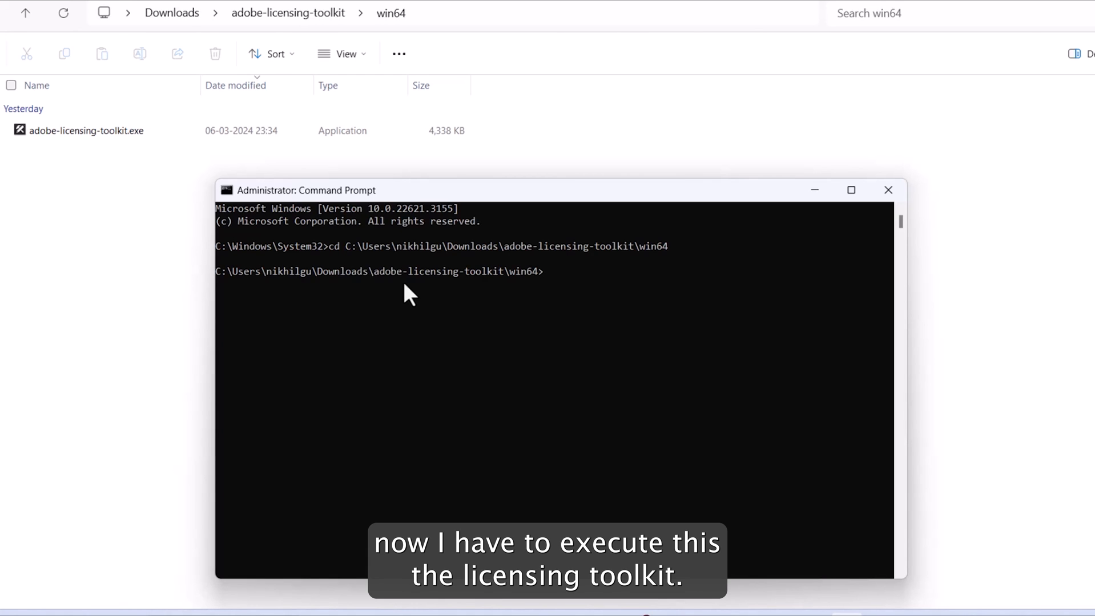
Run adobe-licensing-toolkit.exe -l and highlight the InDesignServer1 entry among the FRL_ONLINE licenses.
text(a)
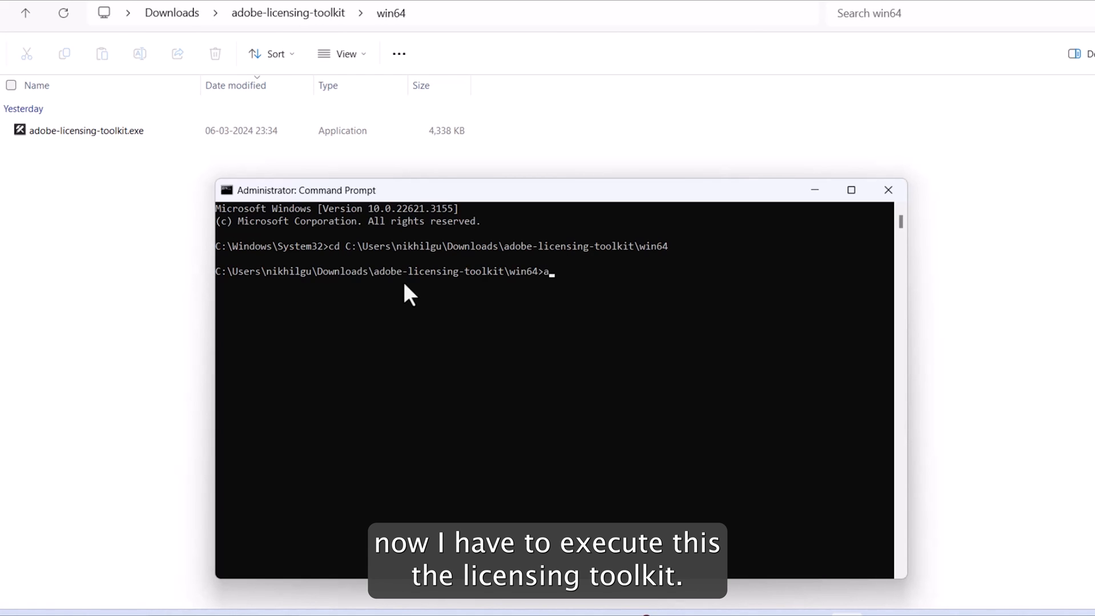
key(Tab)
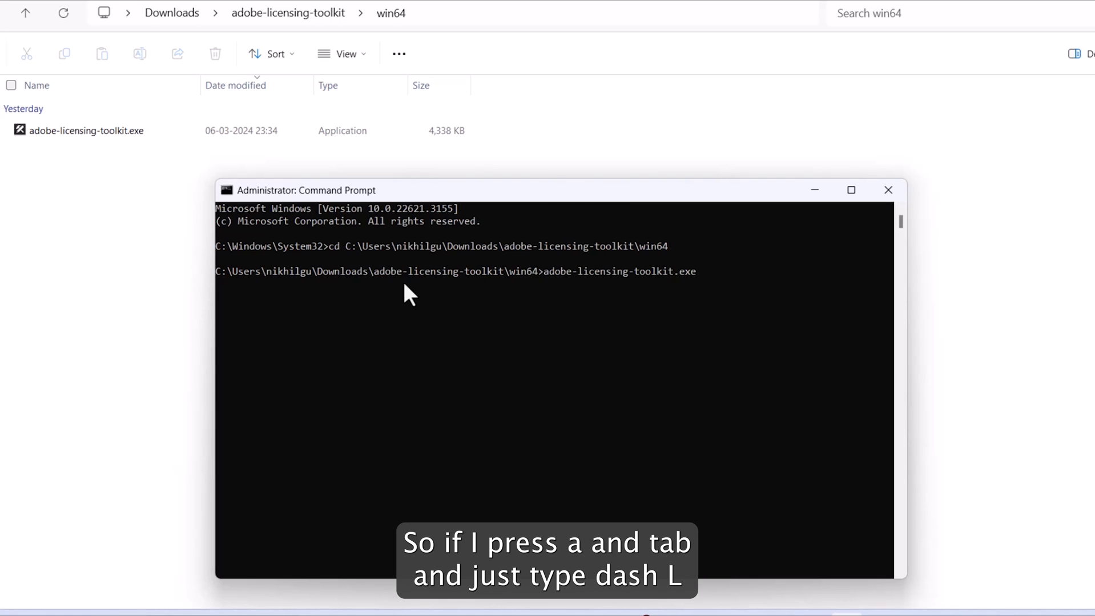
text(-l)
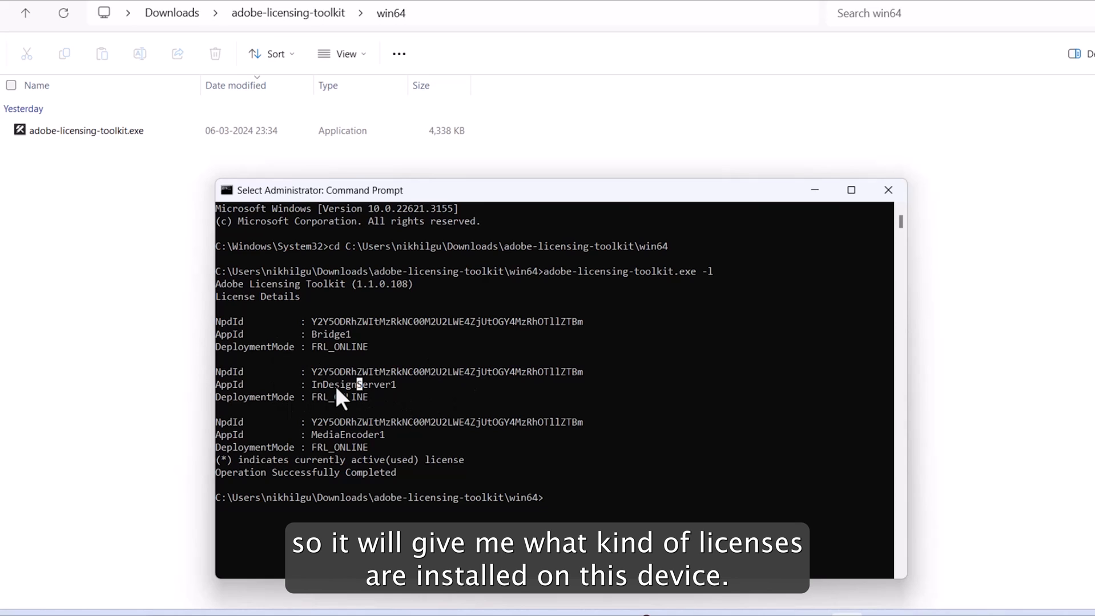
double_click(354, 383)
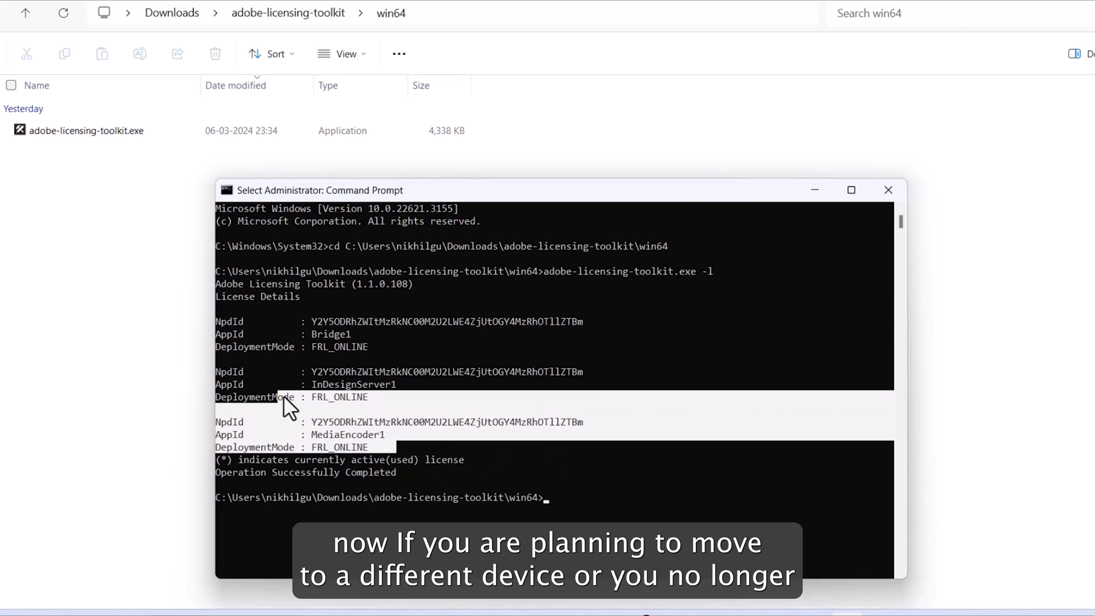
mouse_move(621, 499)
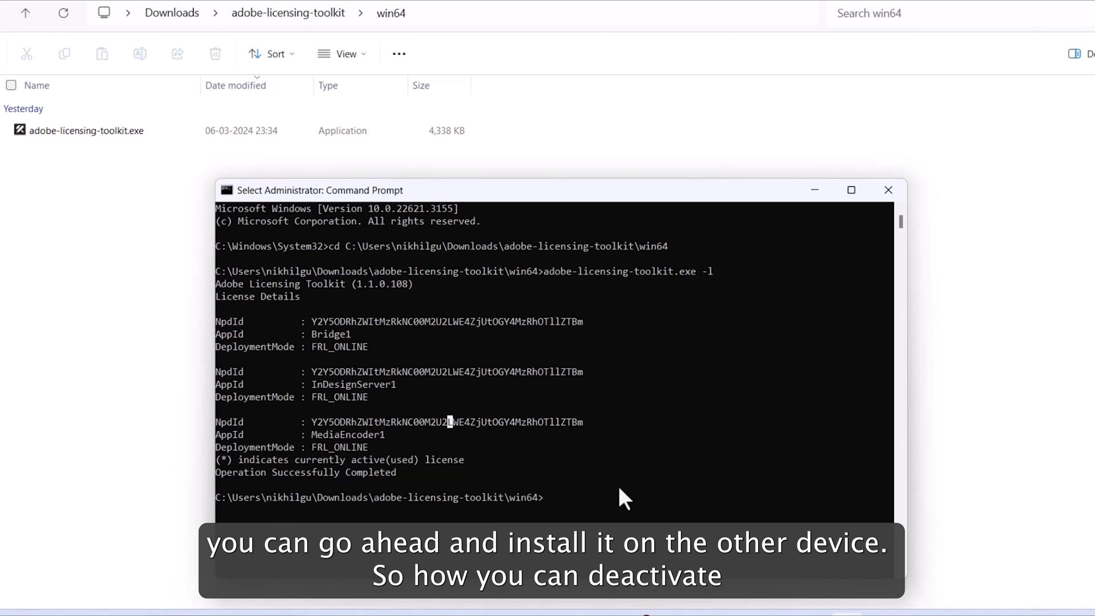
Run adobe-licensing-toolkit.exe --deactivate to remove this device's licenses.
text(adobe-licensing-toolkit.exe --deacti)
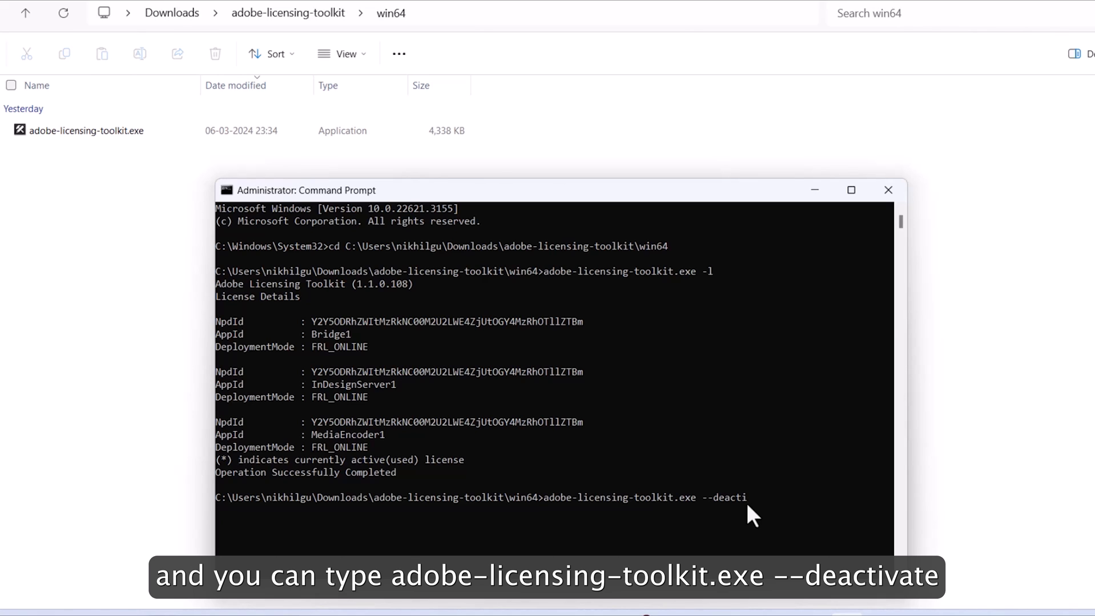
text(vate)
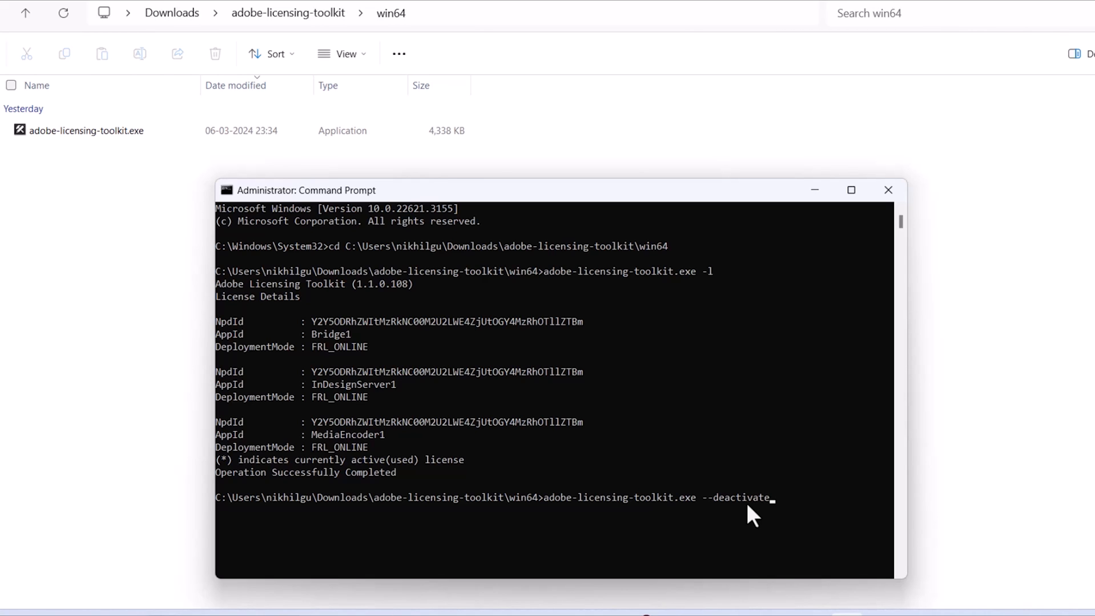
key(Return)
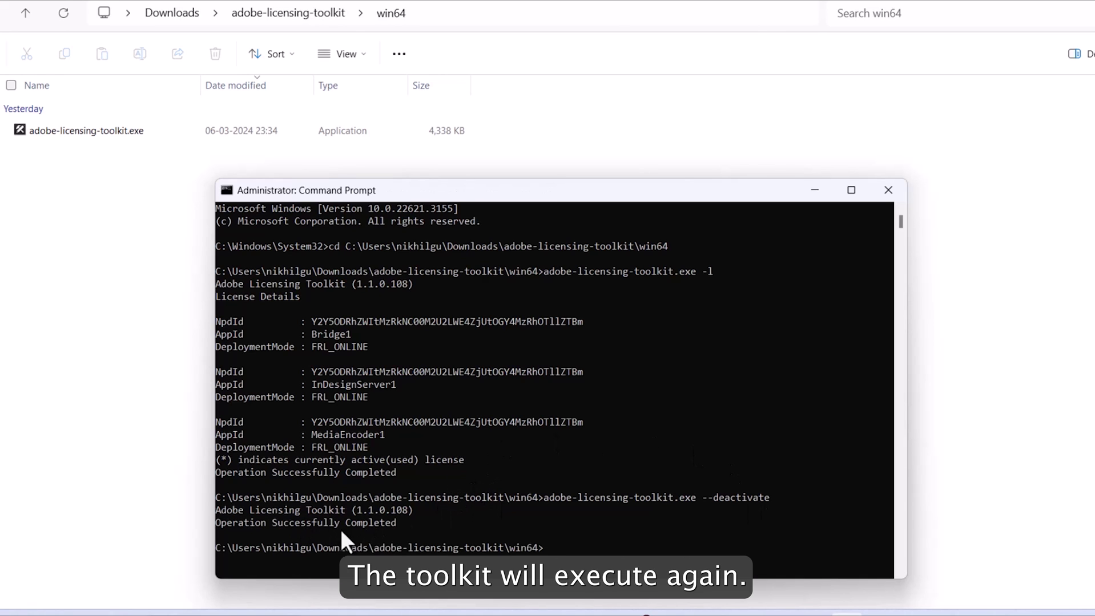
mouse_move(517, 547)
text(adobe-licensing-toolkit.exe -l)
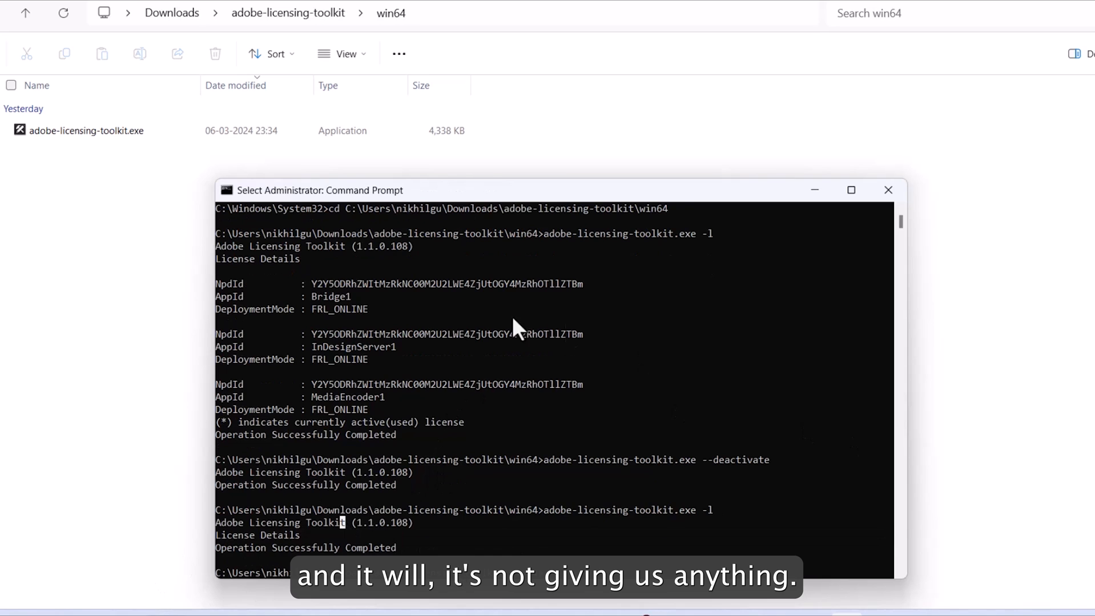
mouse_move(468, 417)
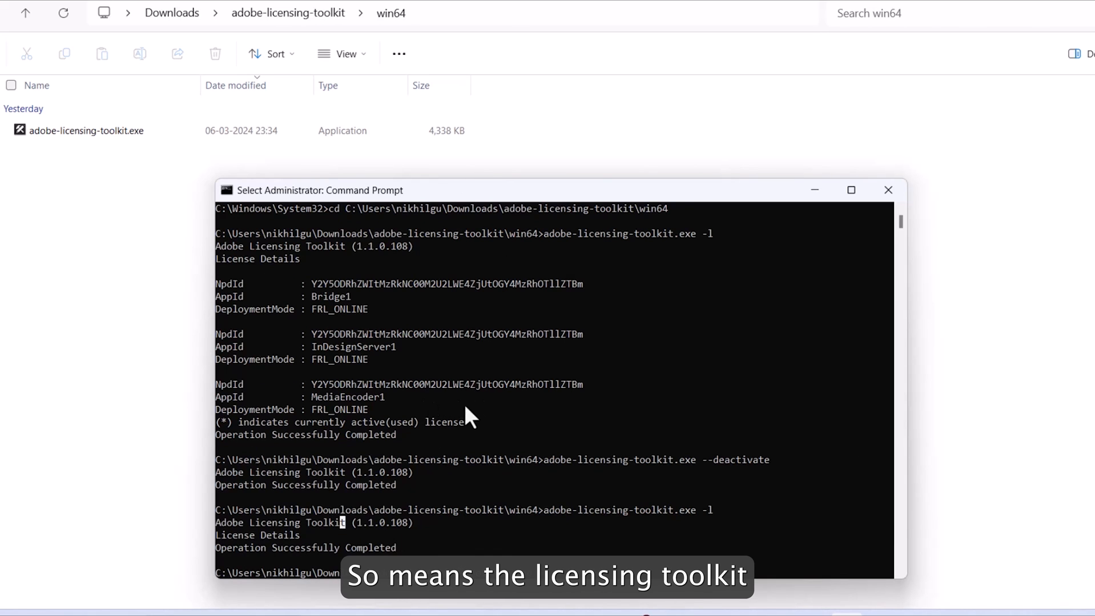
mouse_move(488, 401)
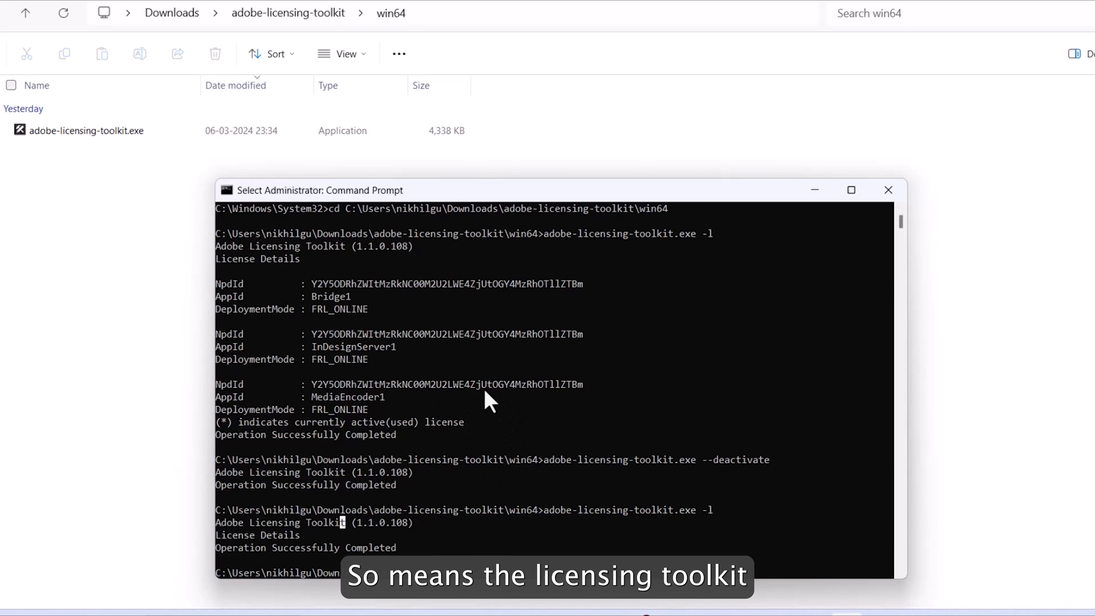
mouse_move(341, 270)
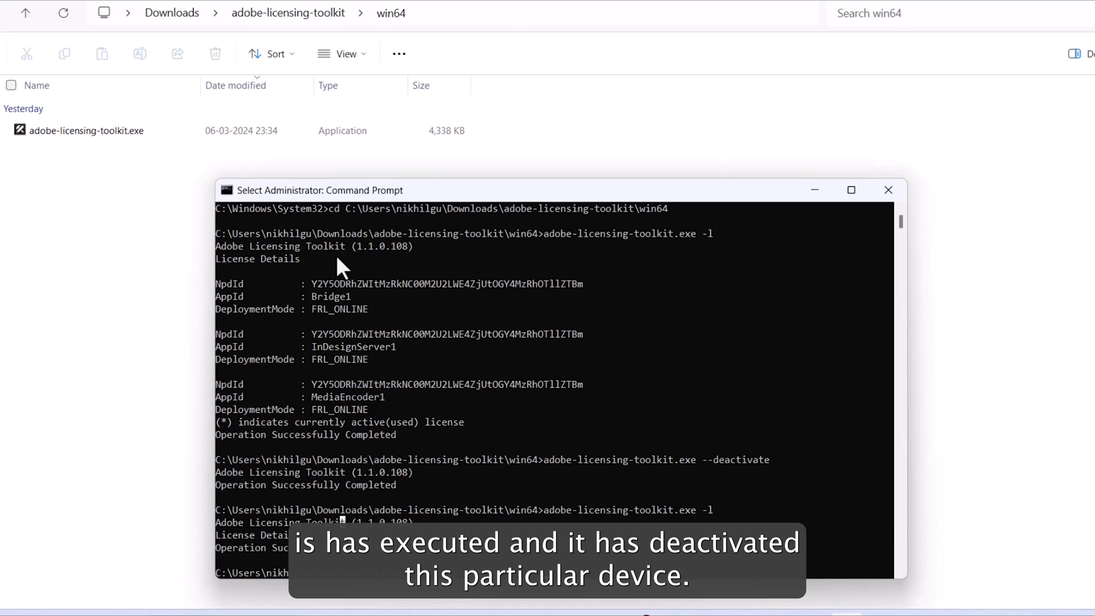
mouse_move(454, 412)
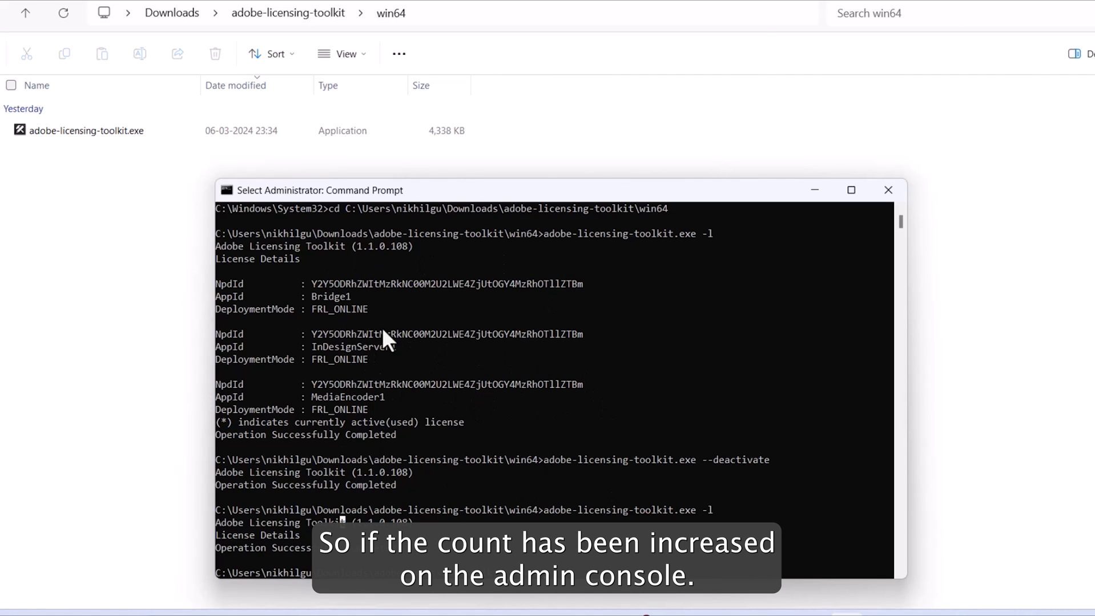
mouse_move(419, 331)
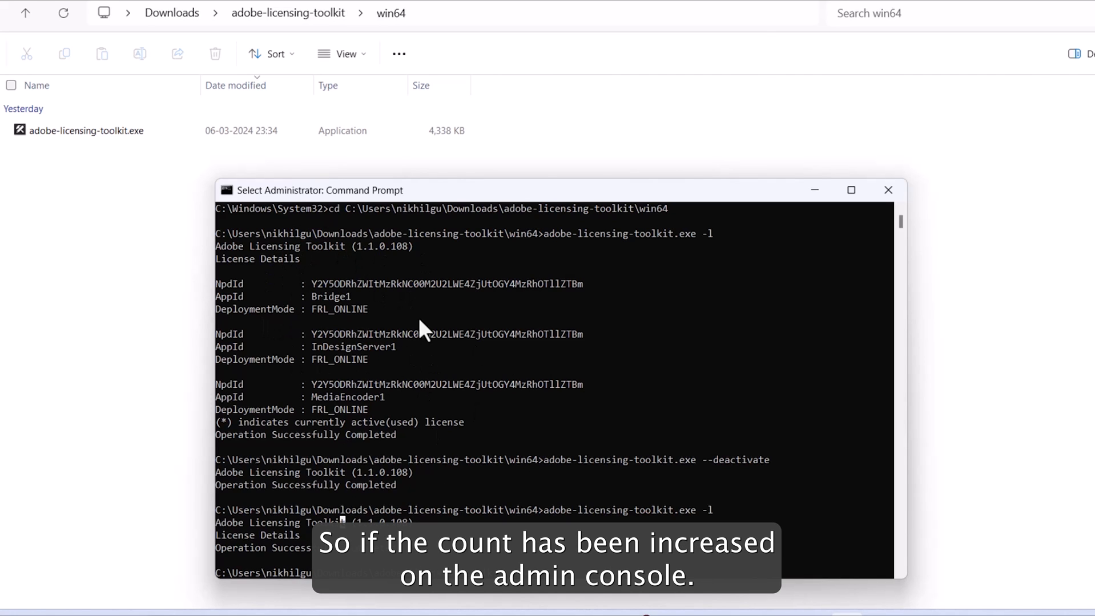
mouse_move(662, 486)
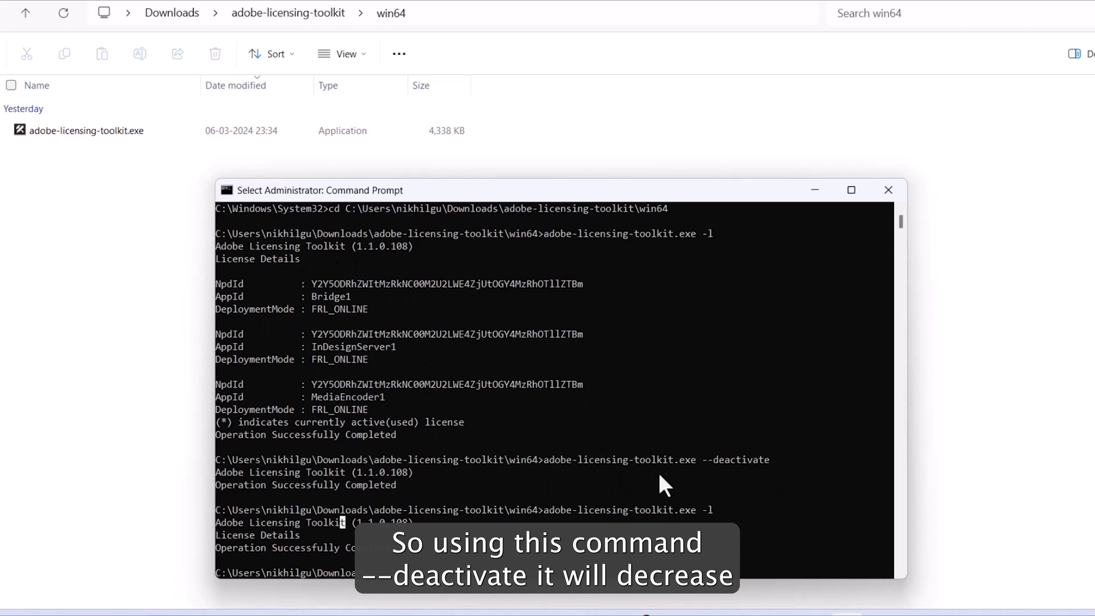
mouse_move(496, 505)
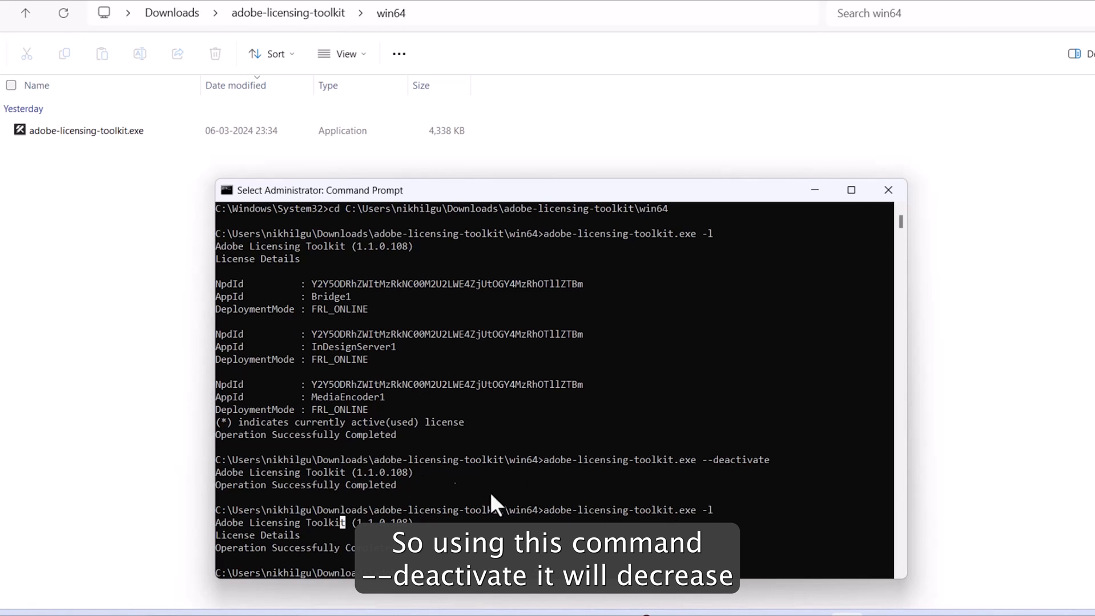